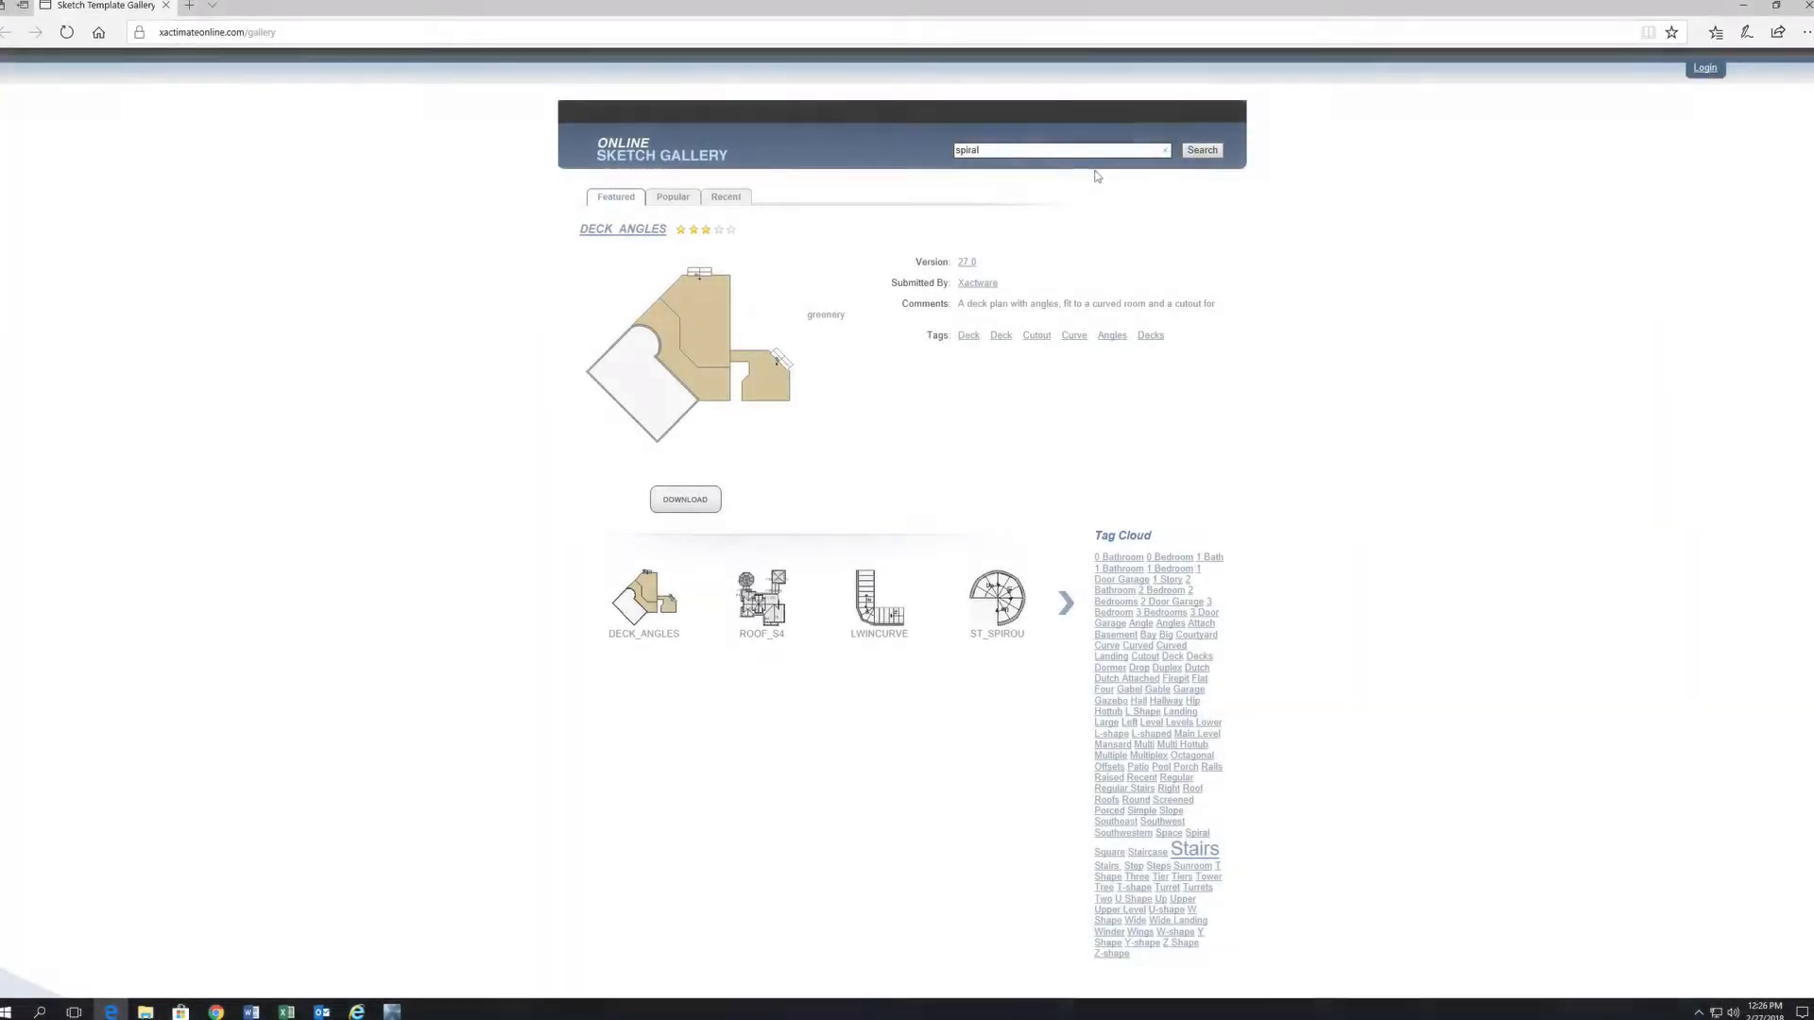
Run the gallery search for spiral templates
left_click(1202, 150)
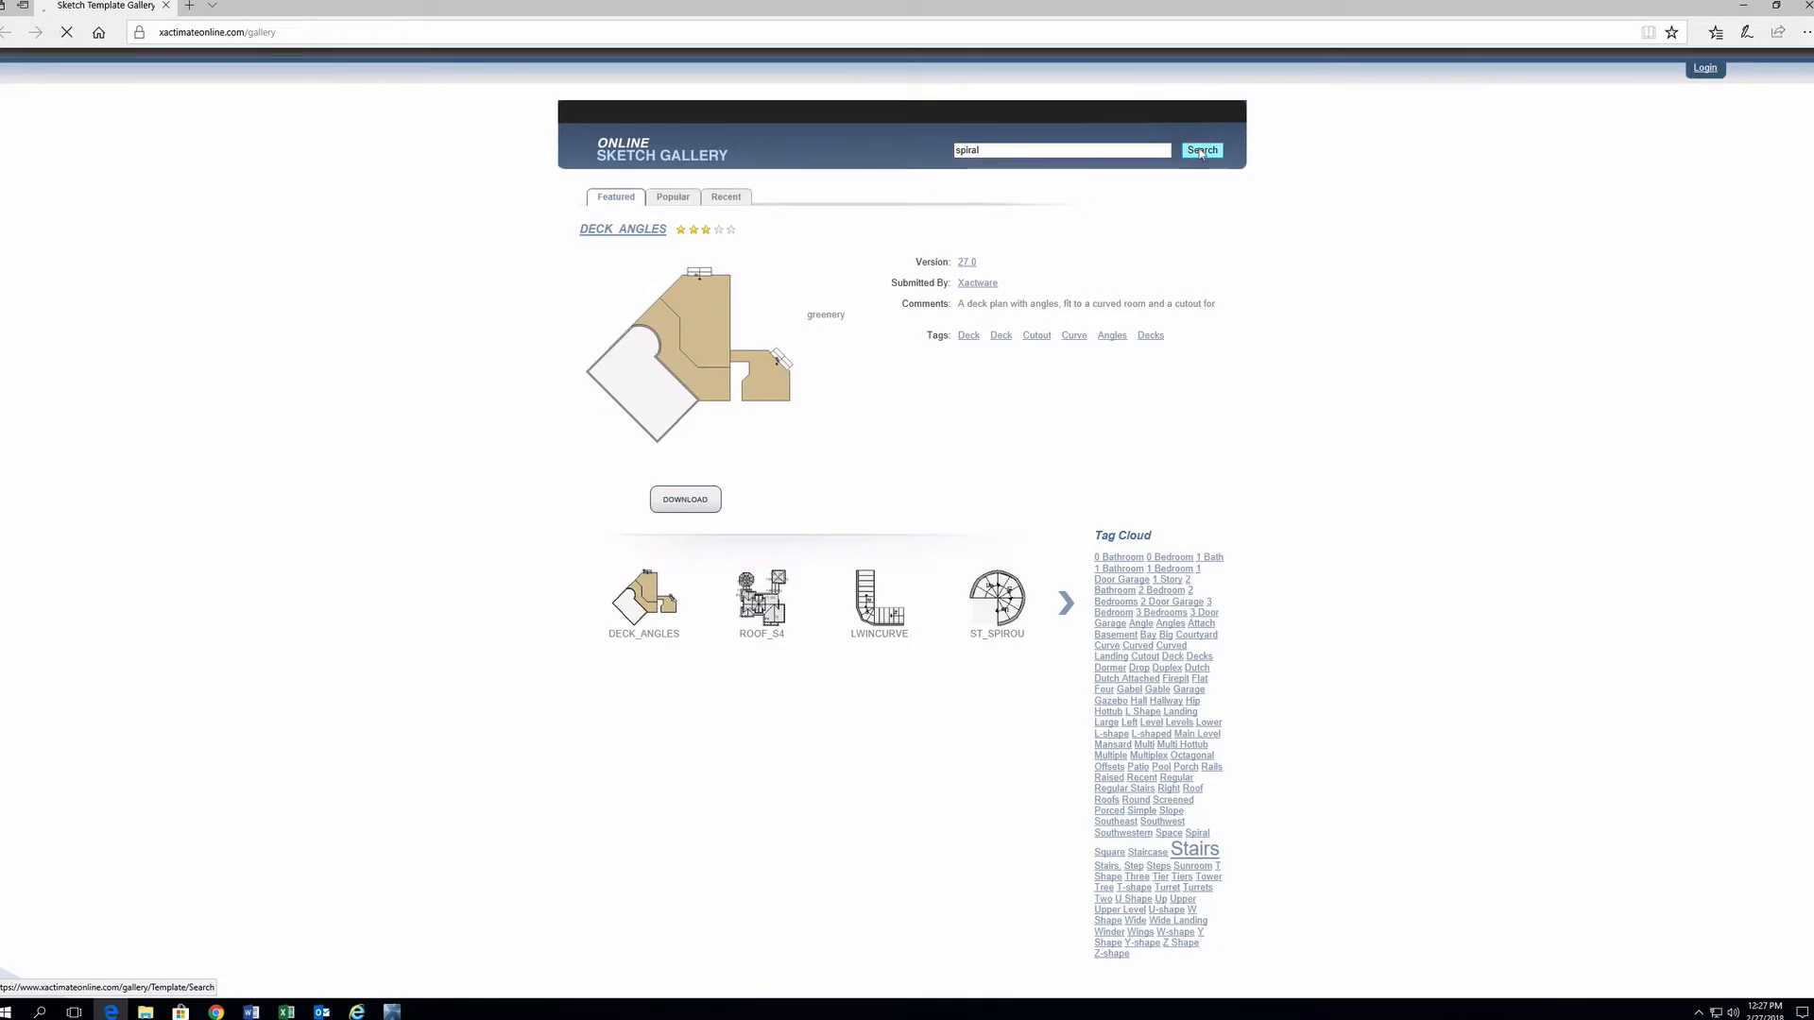
left_click(1201, 150)
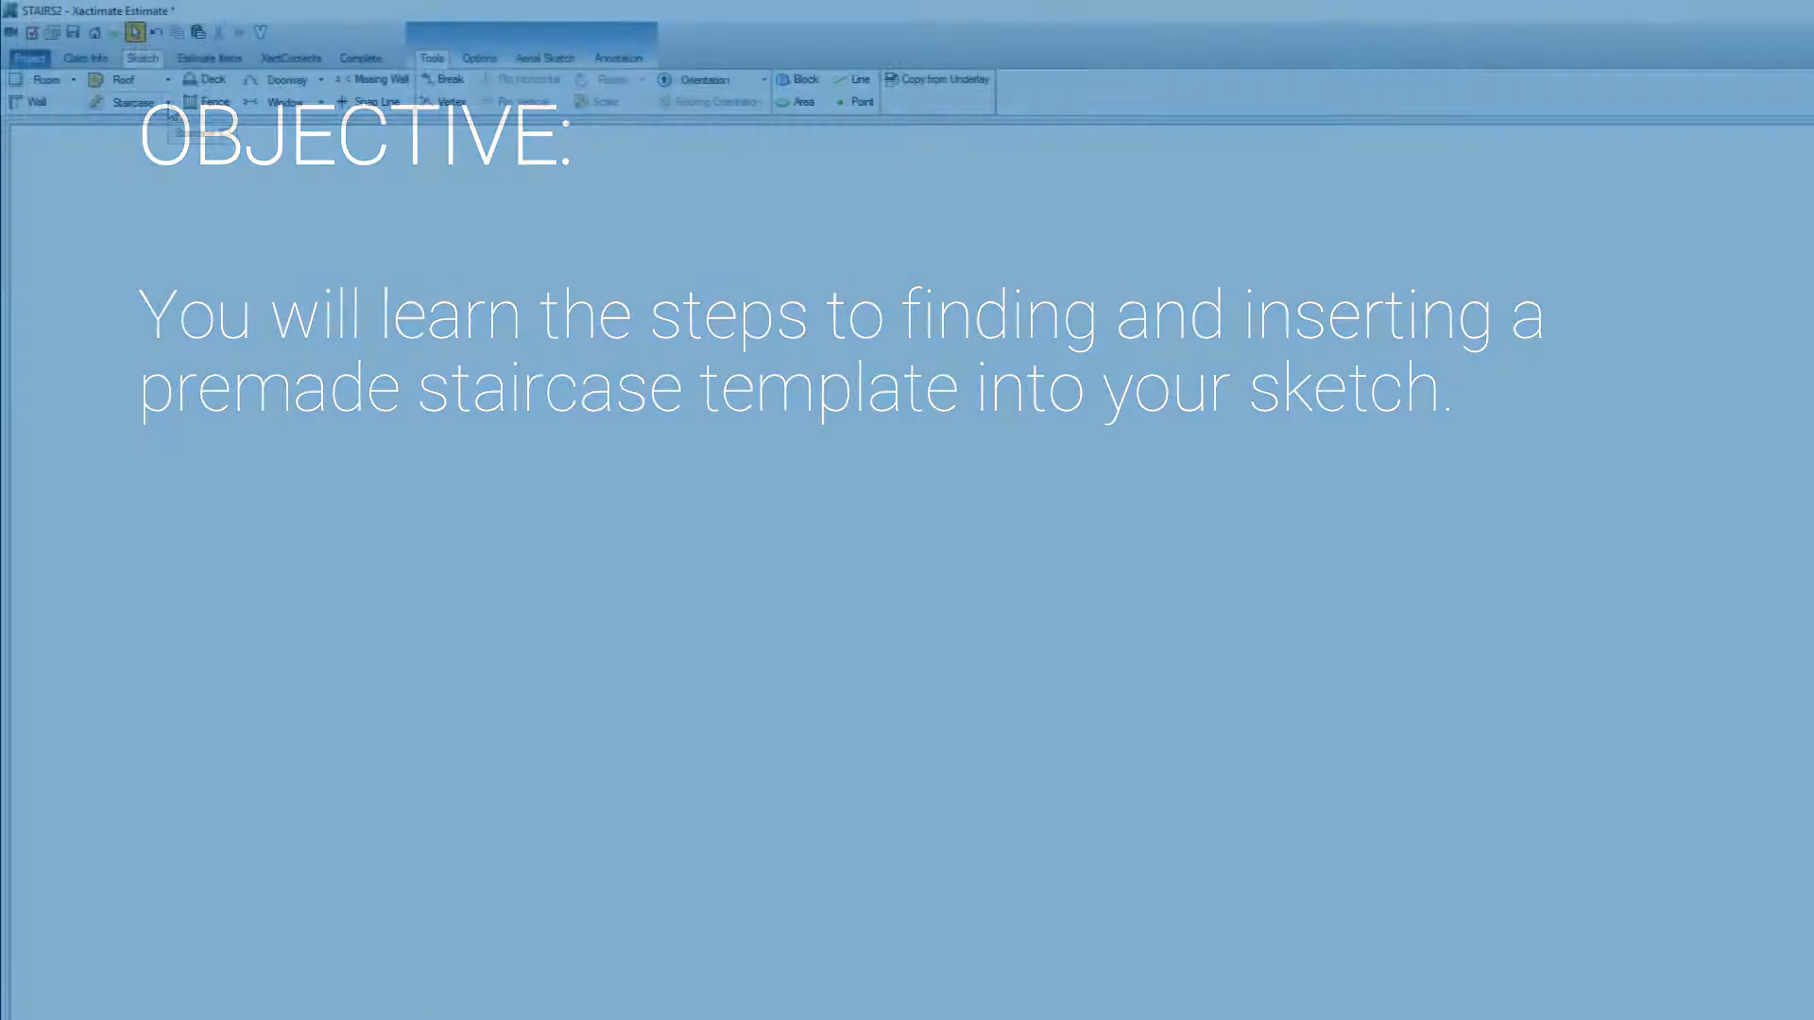
left_click(167, 100)
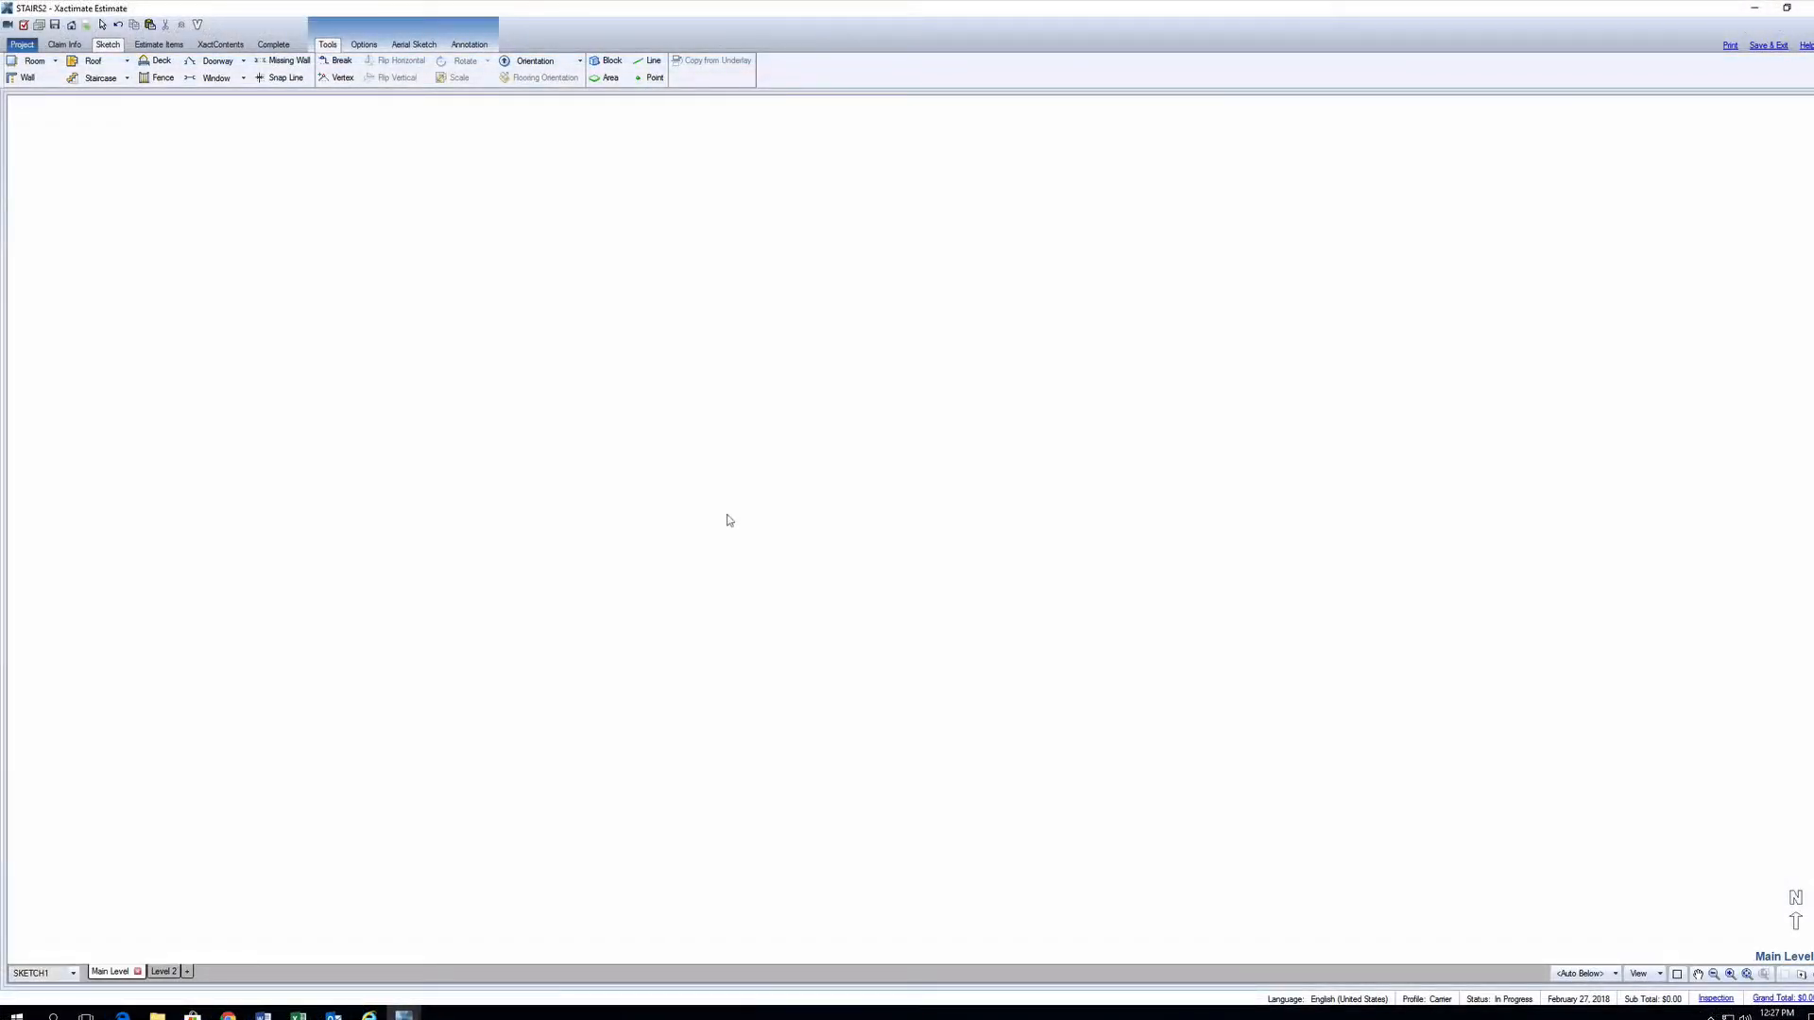
Launch the online sketch template gallery via Import > Download Sketch Templates
left_click(363, 44)
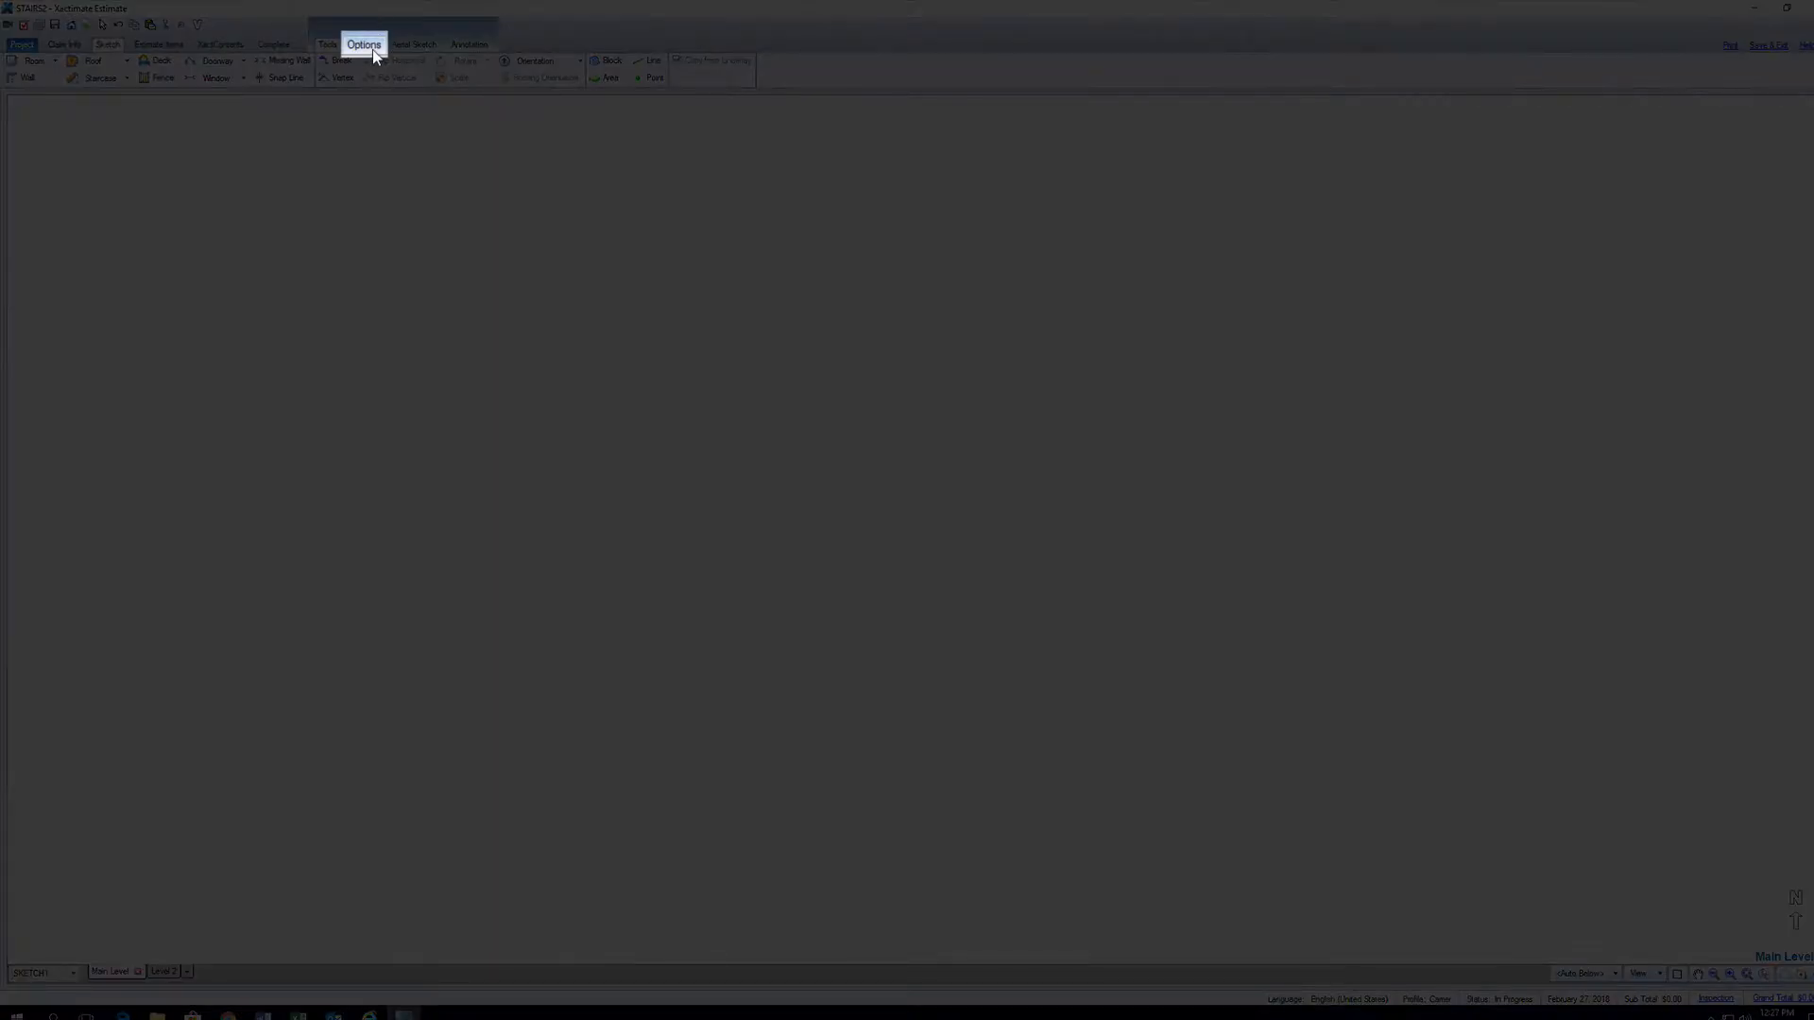
left_click(365, 43)
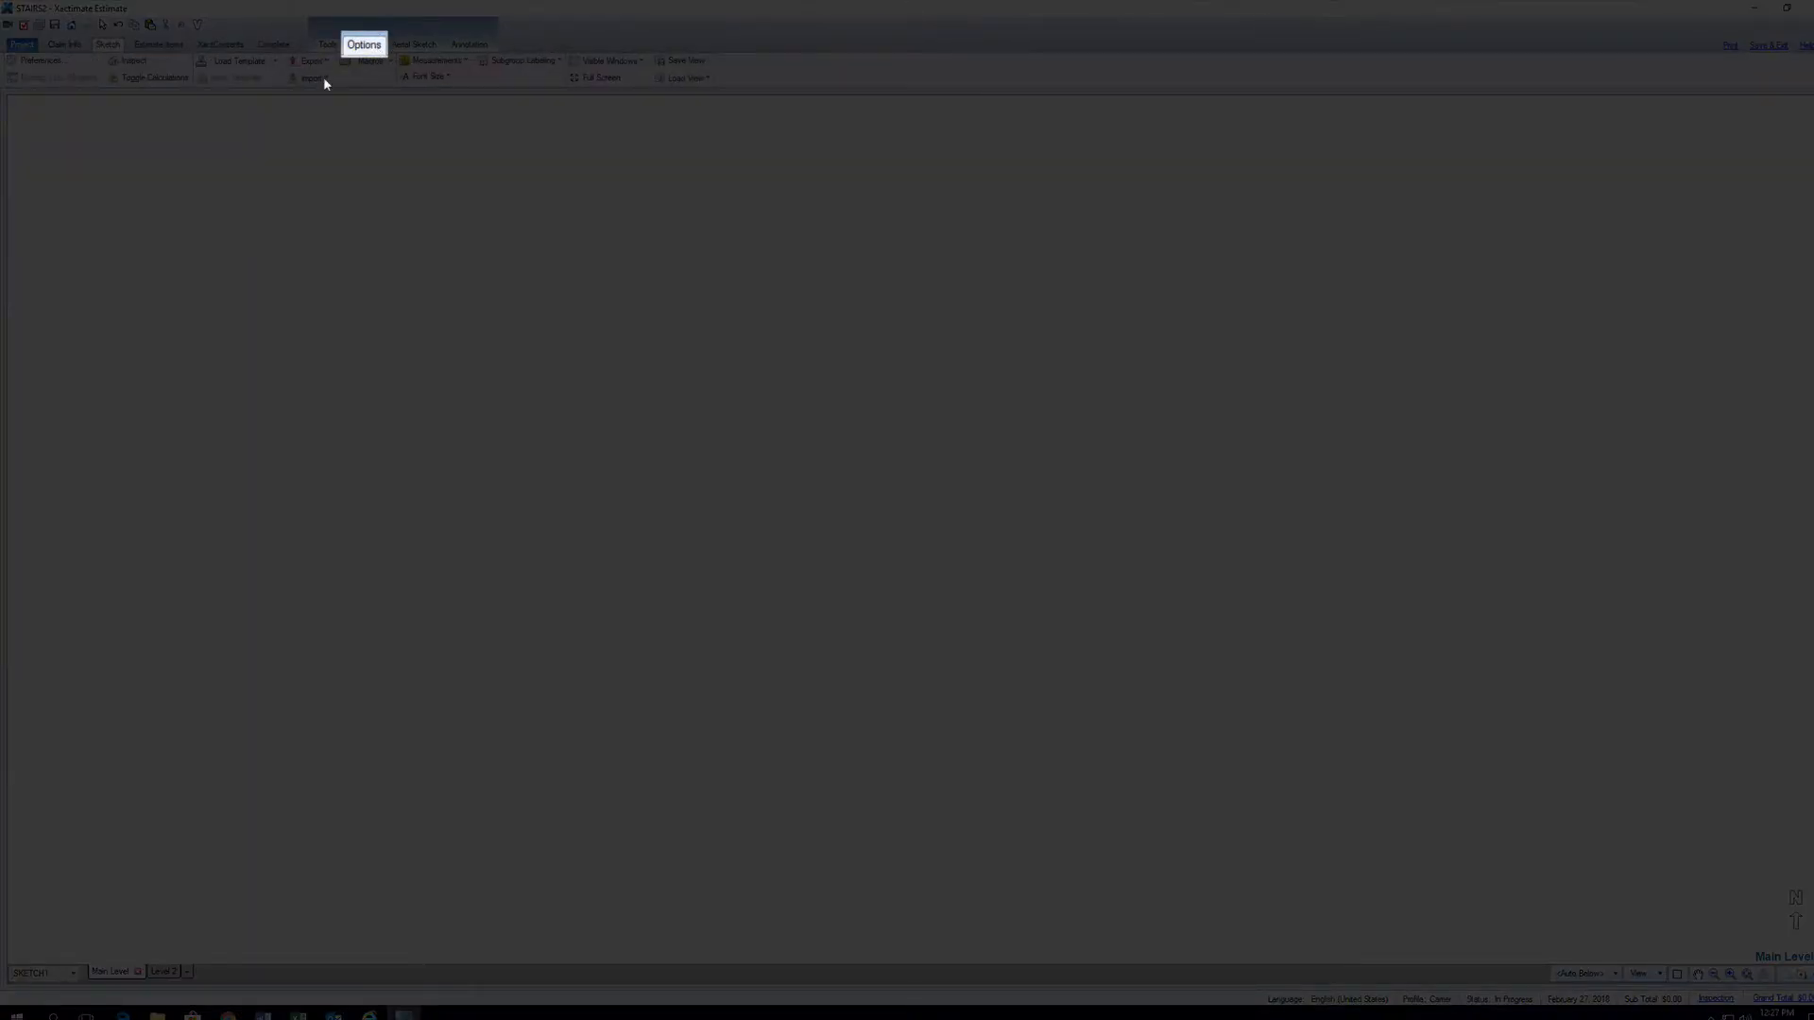
left_click(309, 78)
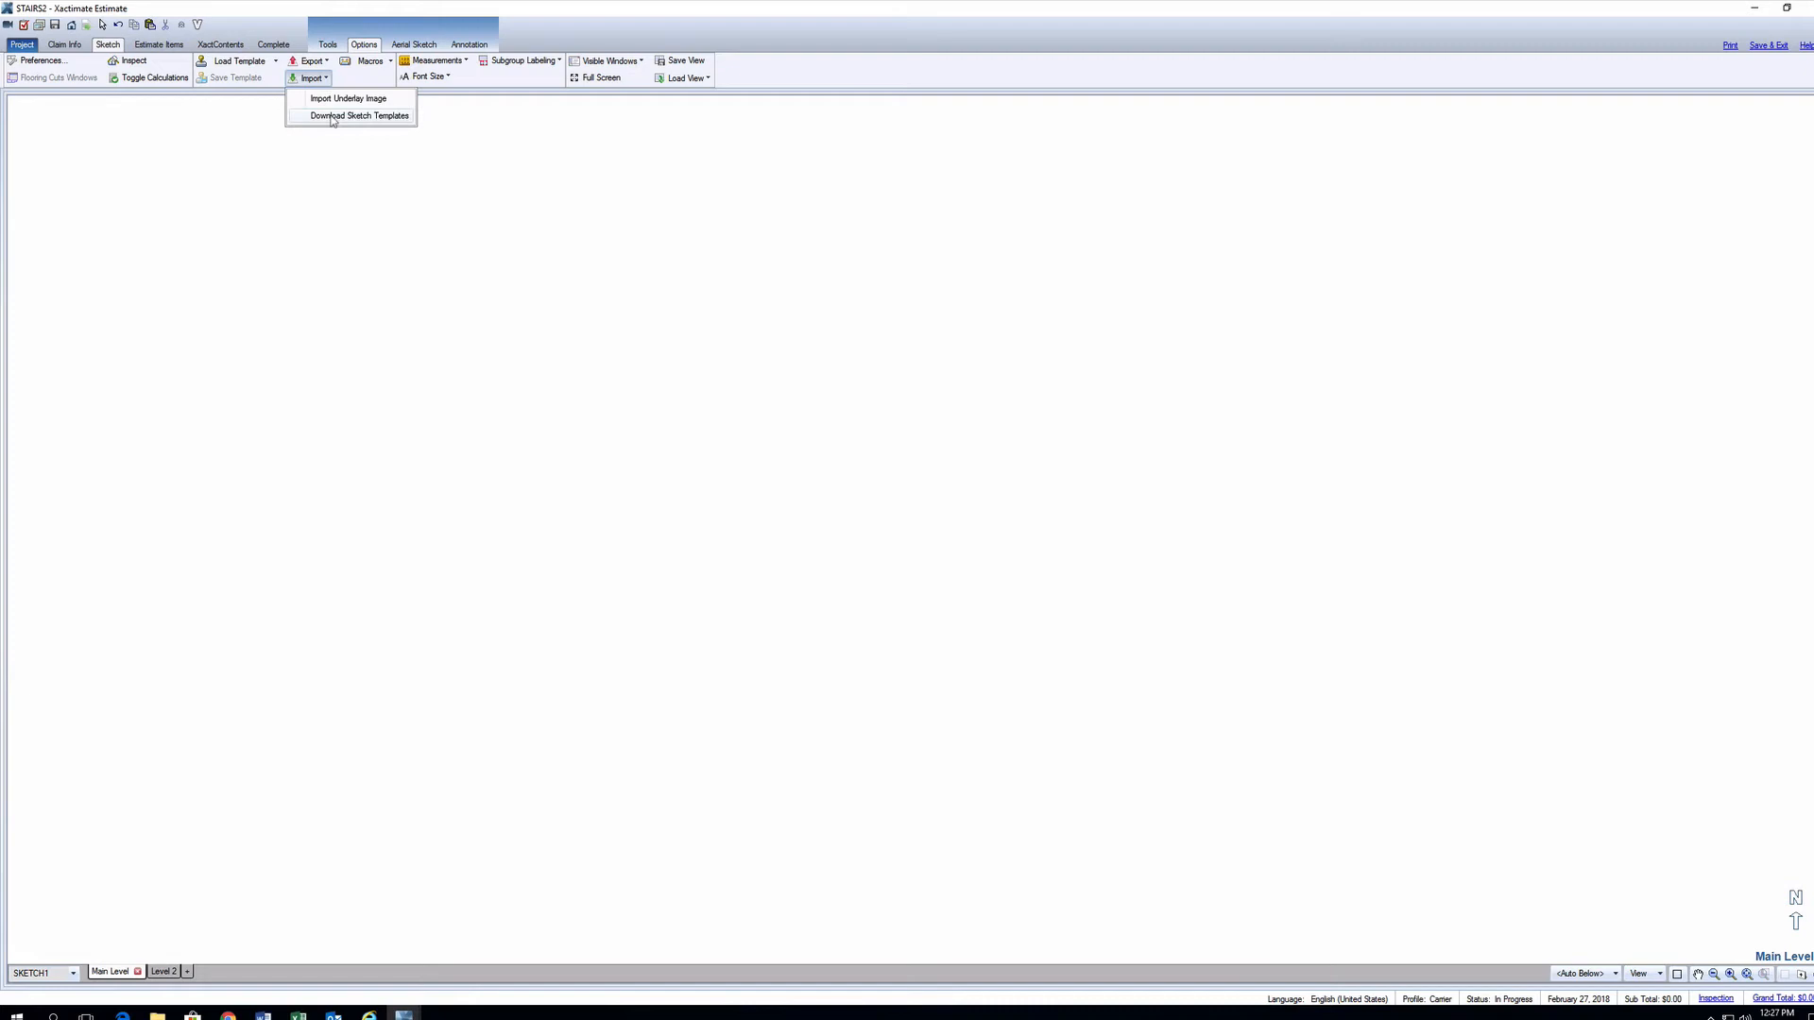
mouse_move(332, 127)
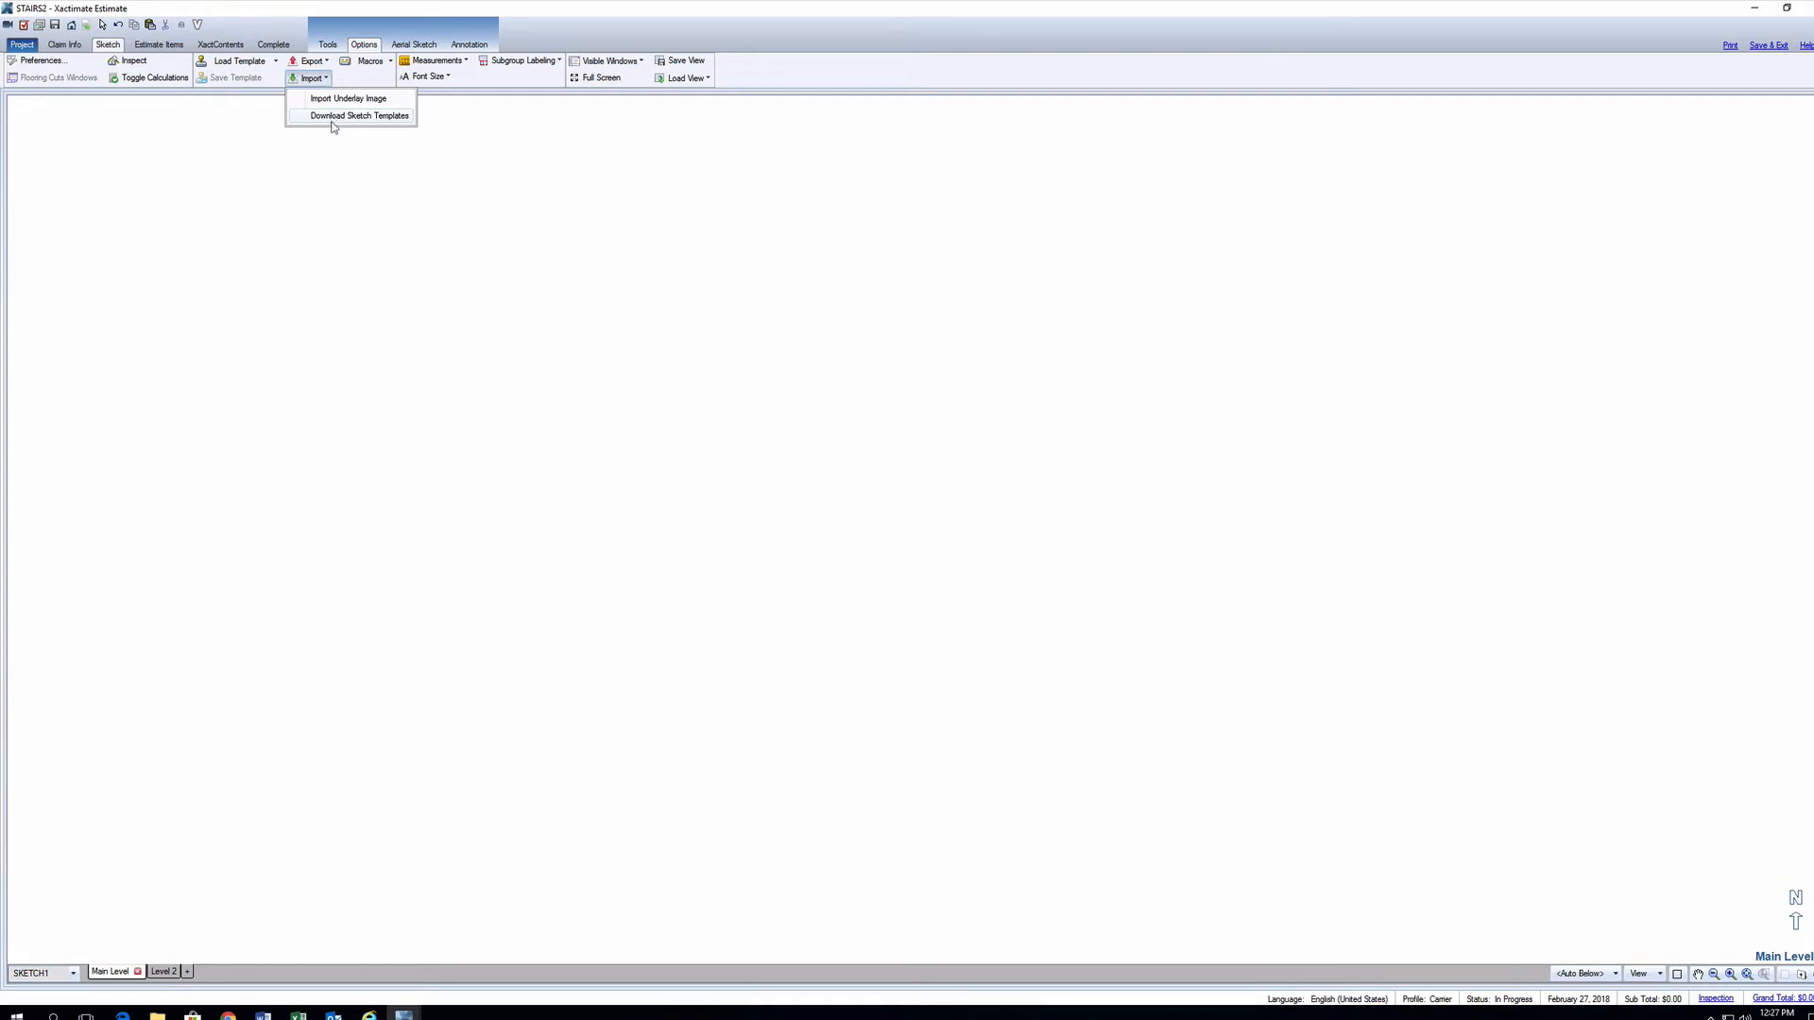
left_click(356, 115)
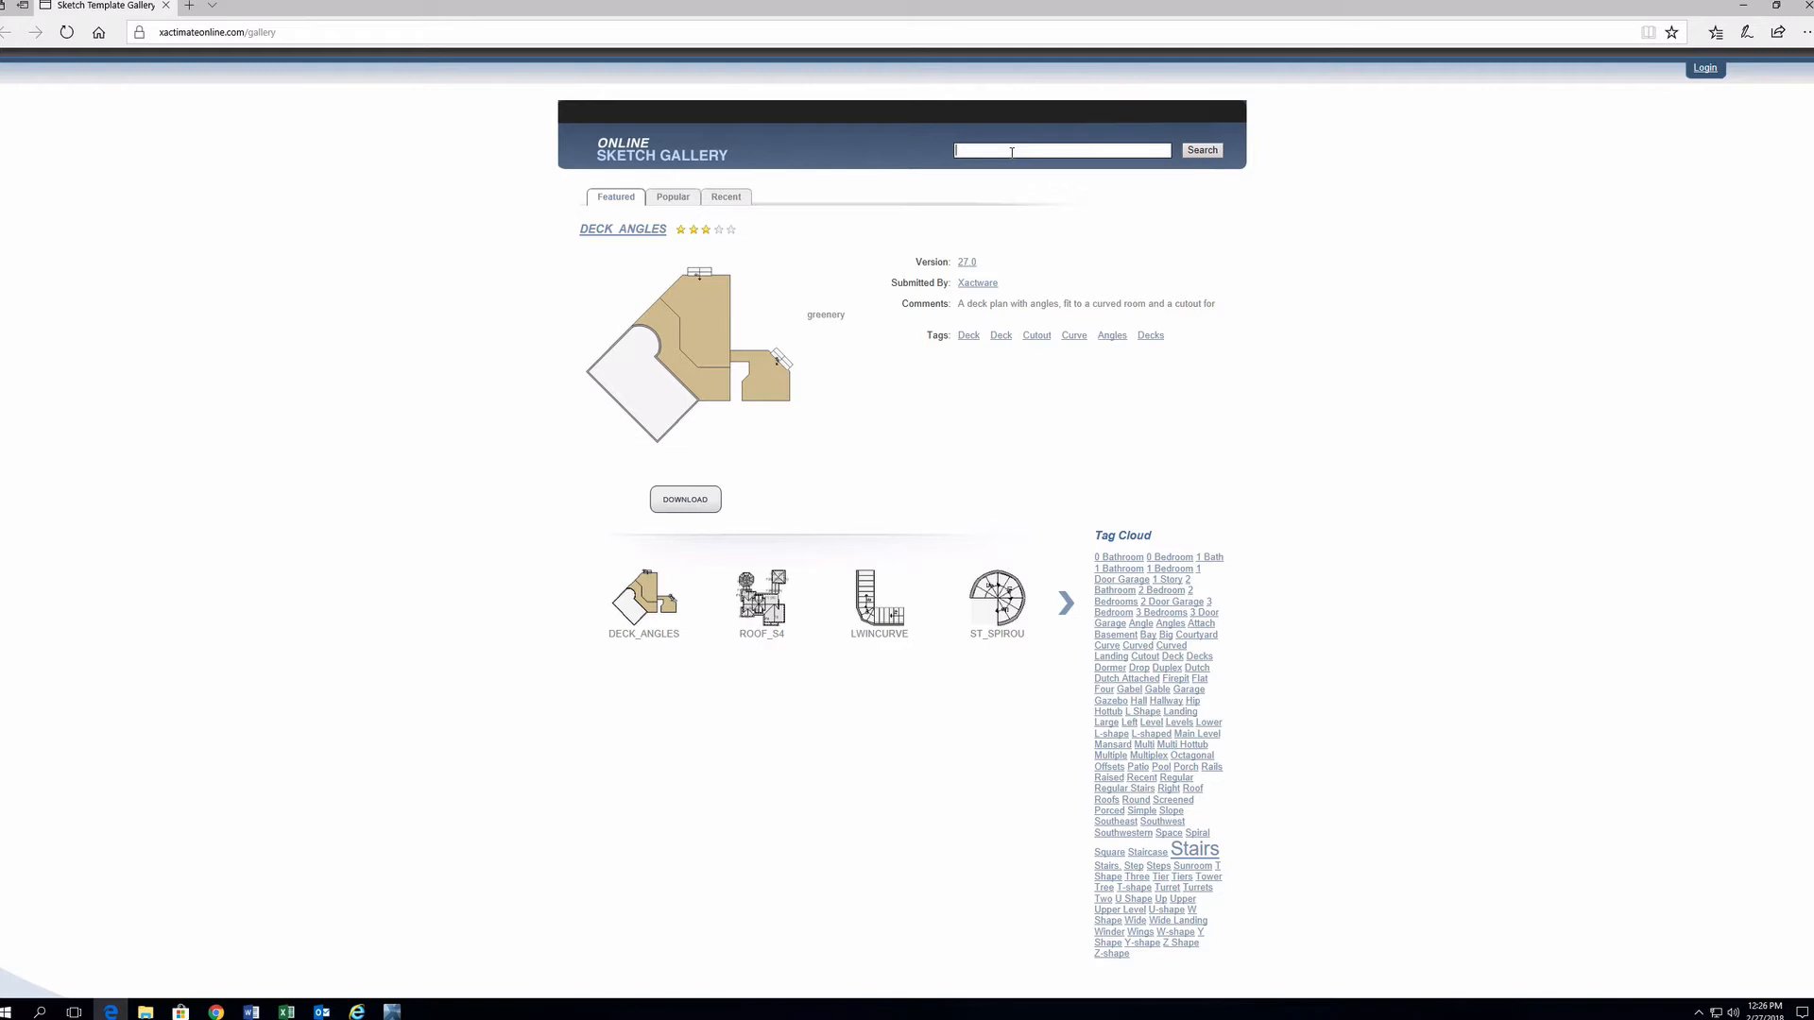
Search the gallery for 'spiral' and view the SPIRAL_STAIR template's detail page
type("spiral")
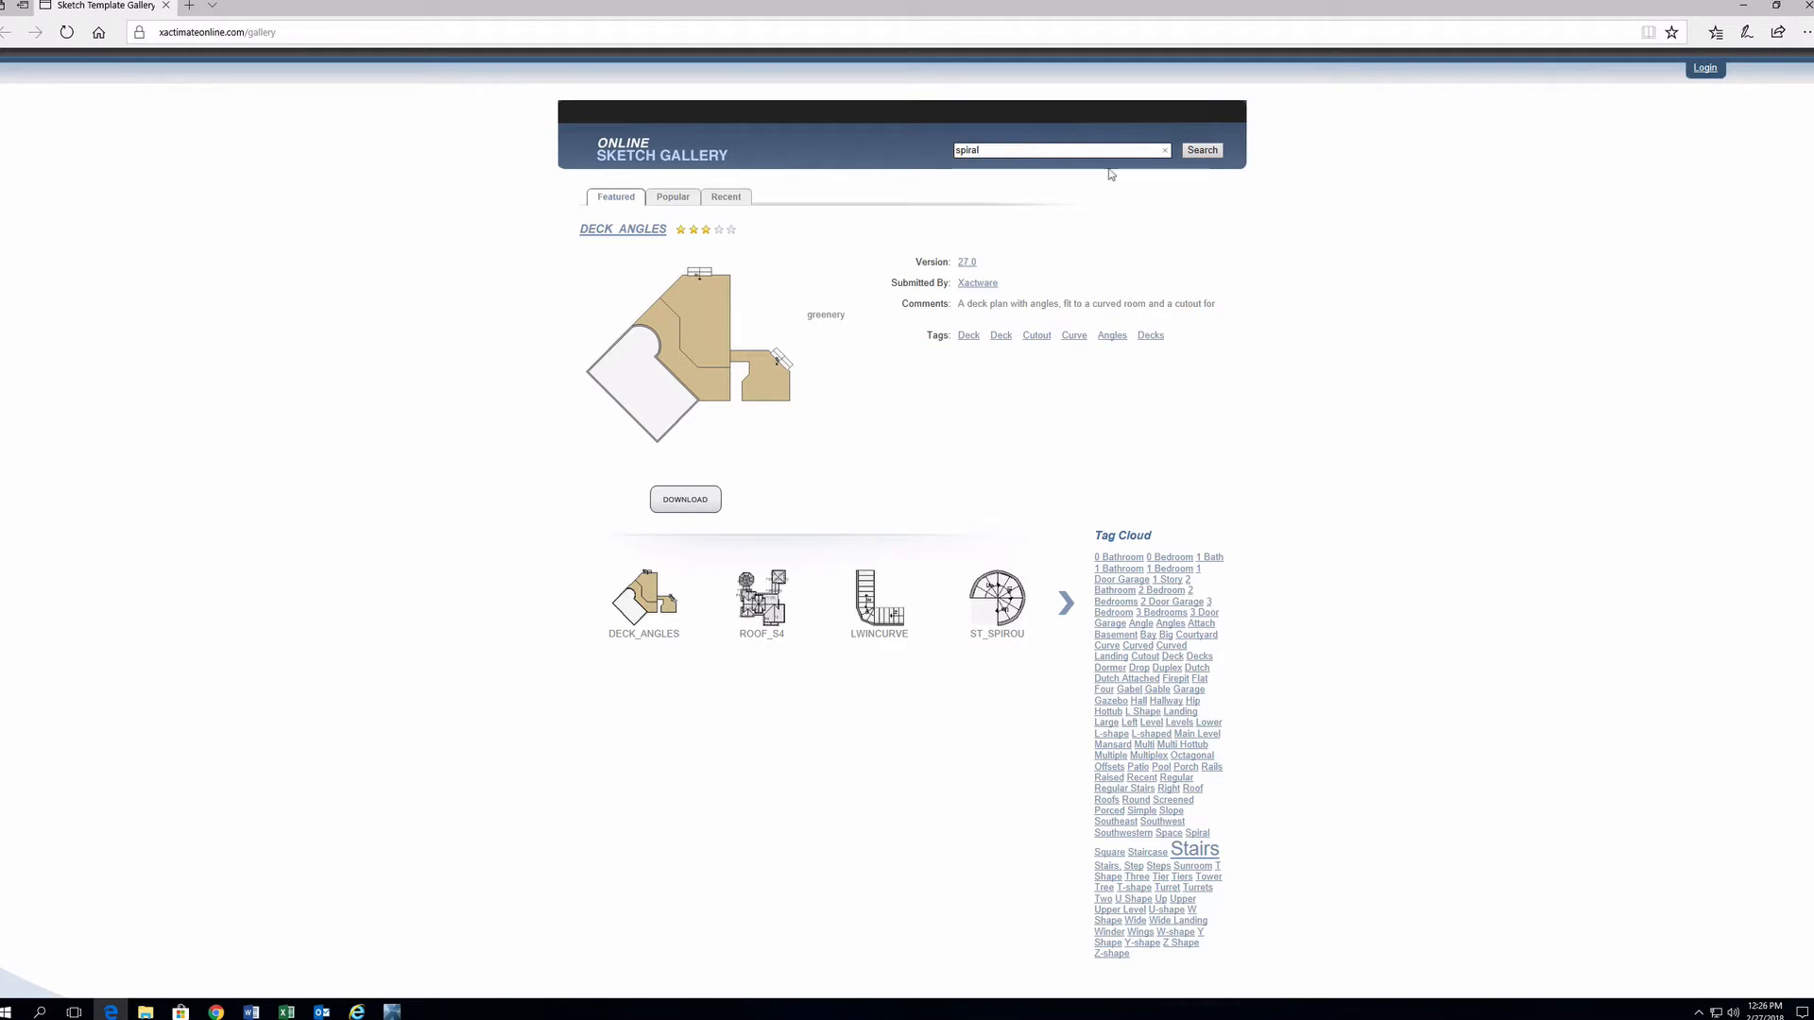
left_click(1201, 150)
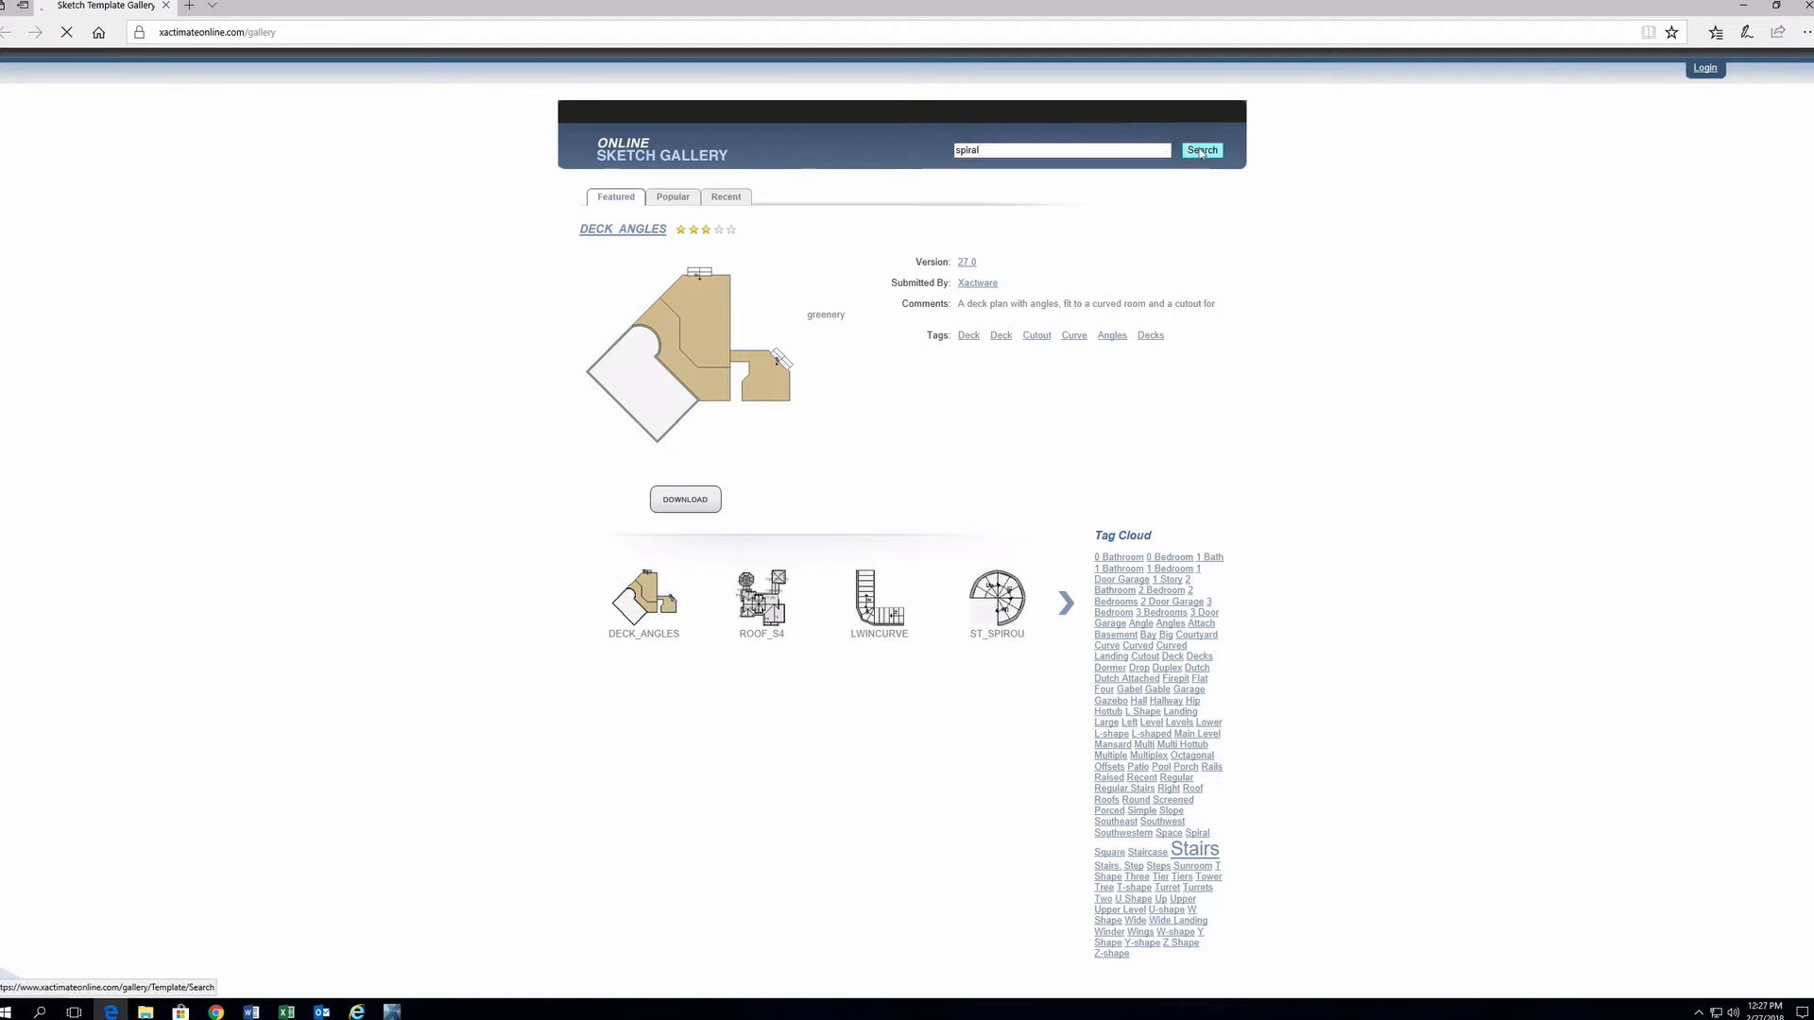
left_click(1202, 151)
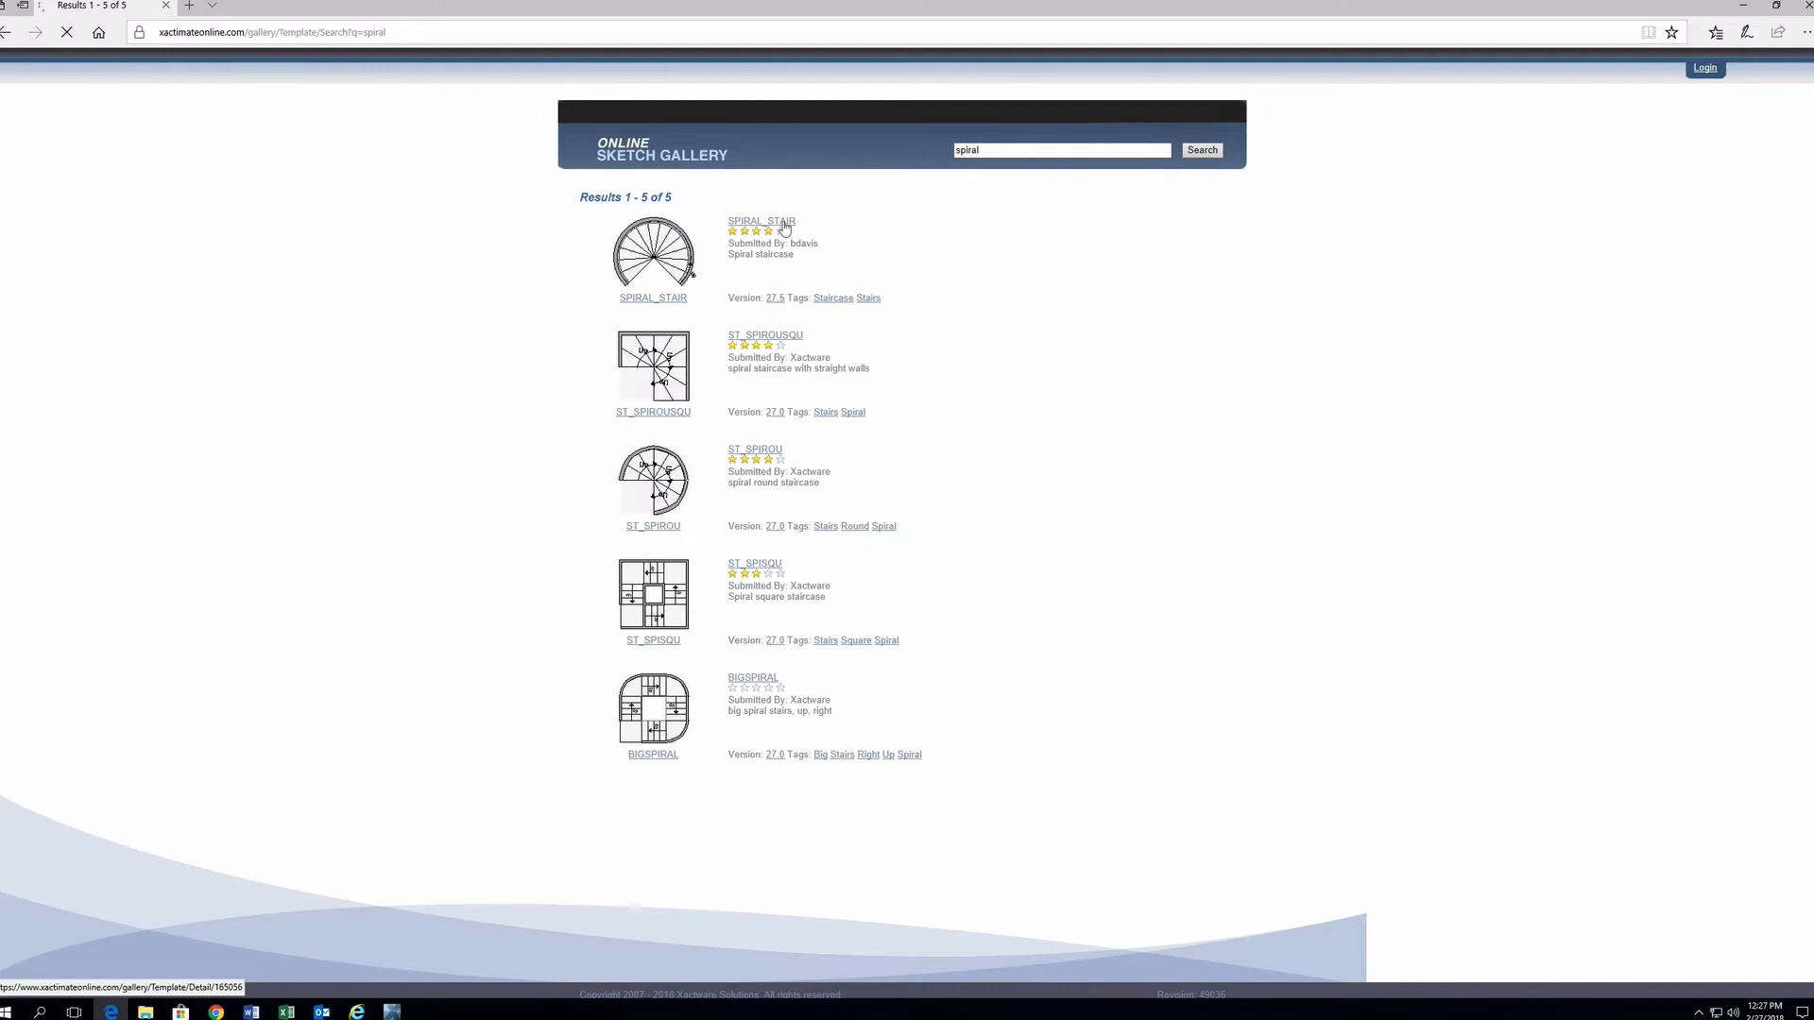
left_click(761, 221)
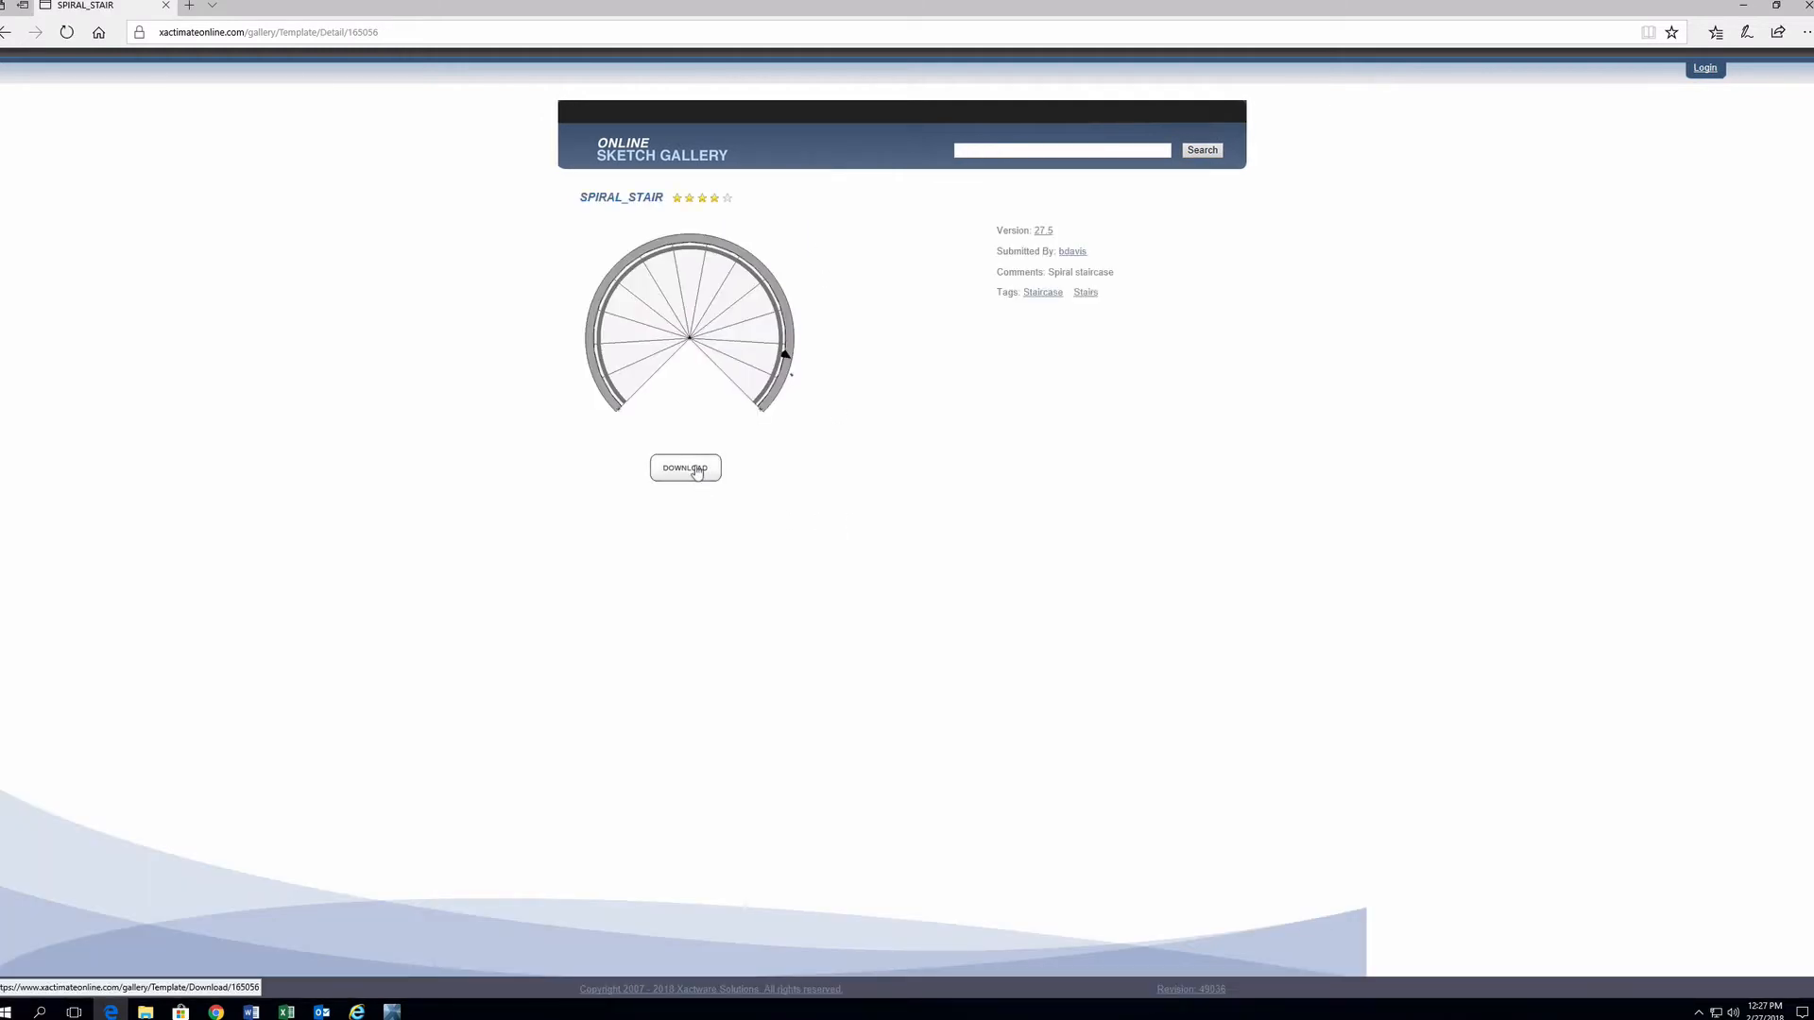
Download SPIRAL_STAIR and save the file from the browser download bar
left_click(685, 468)
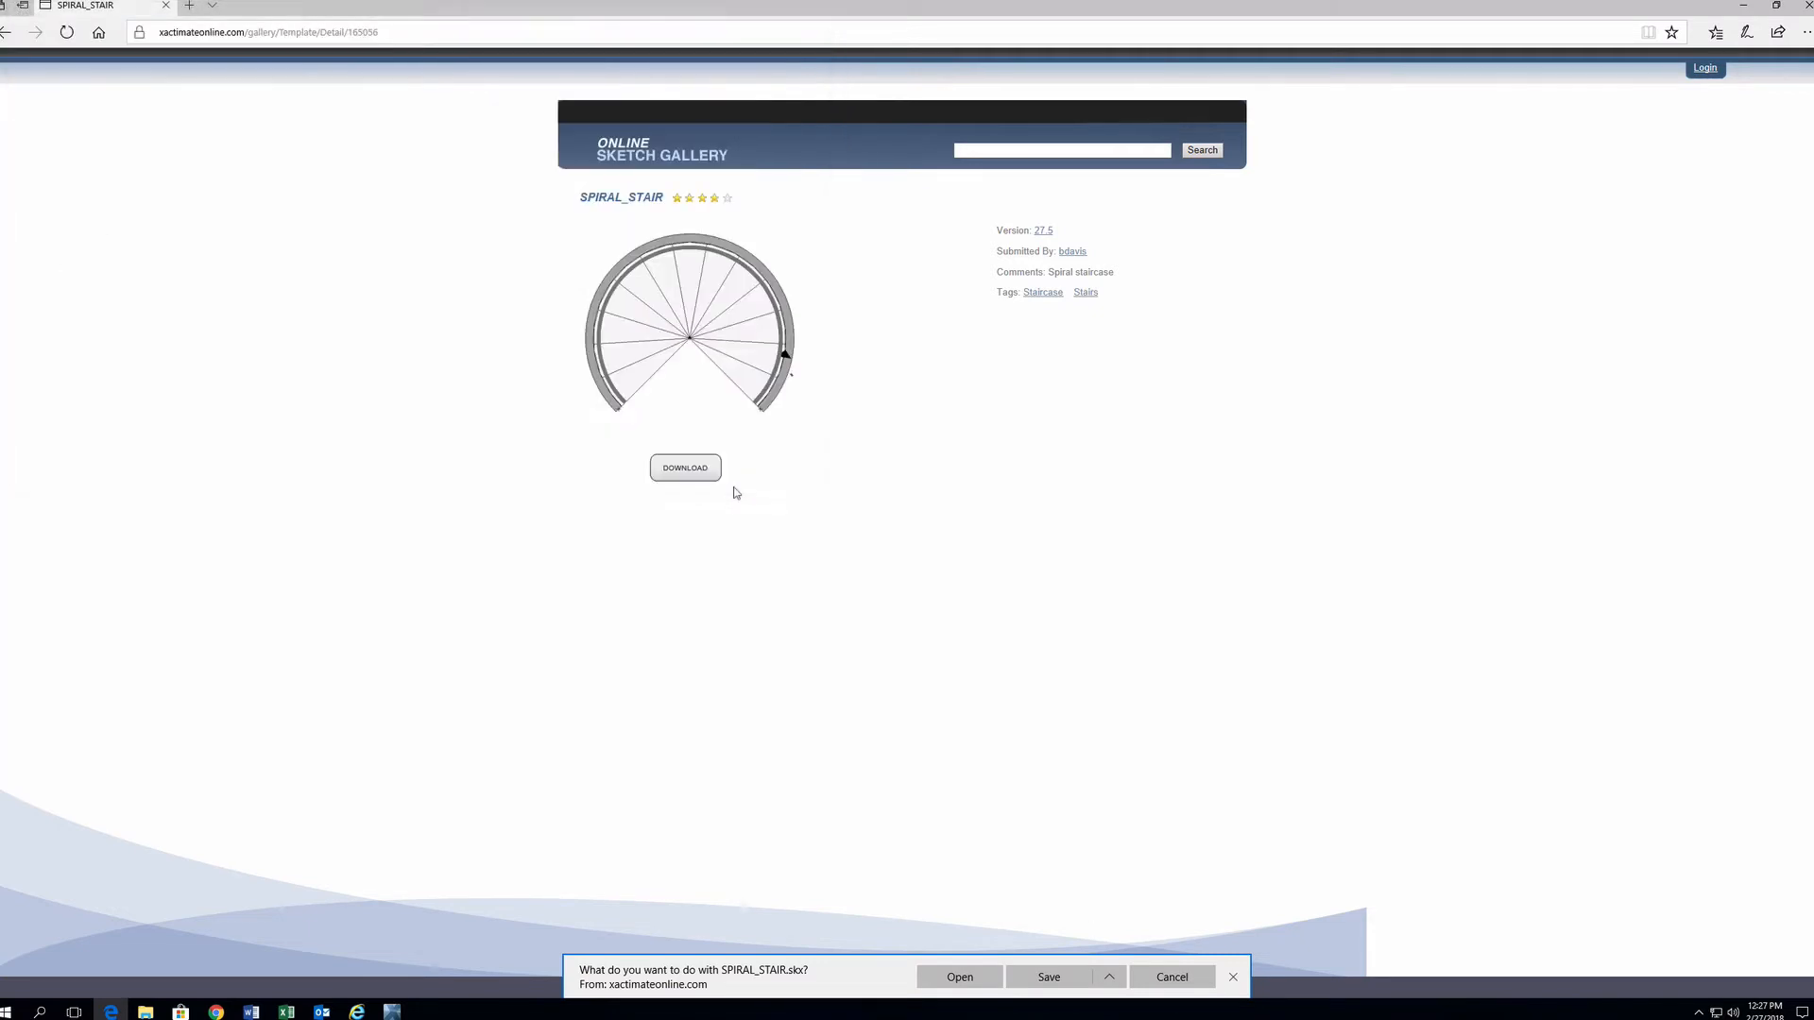
left_click(1049, 977)
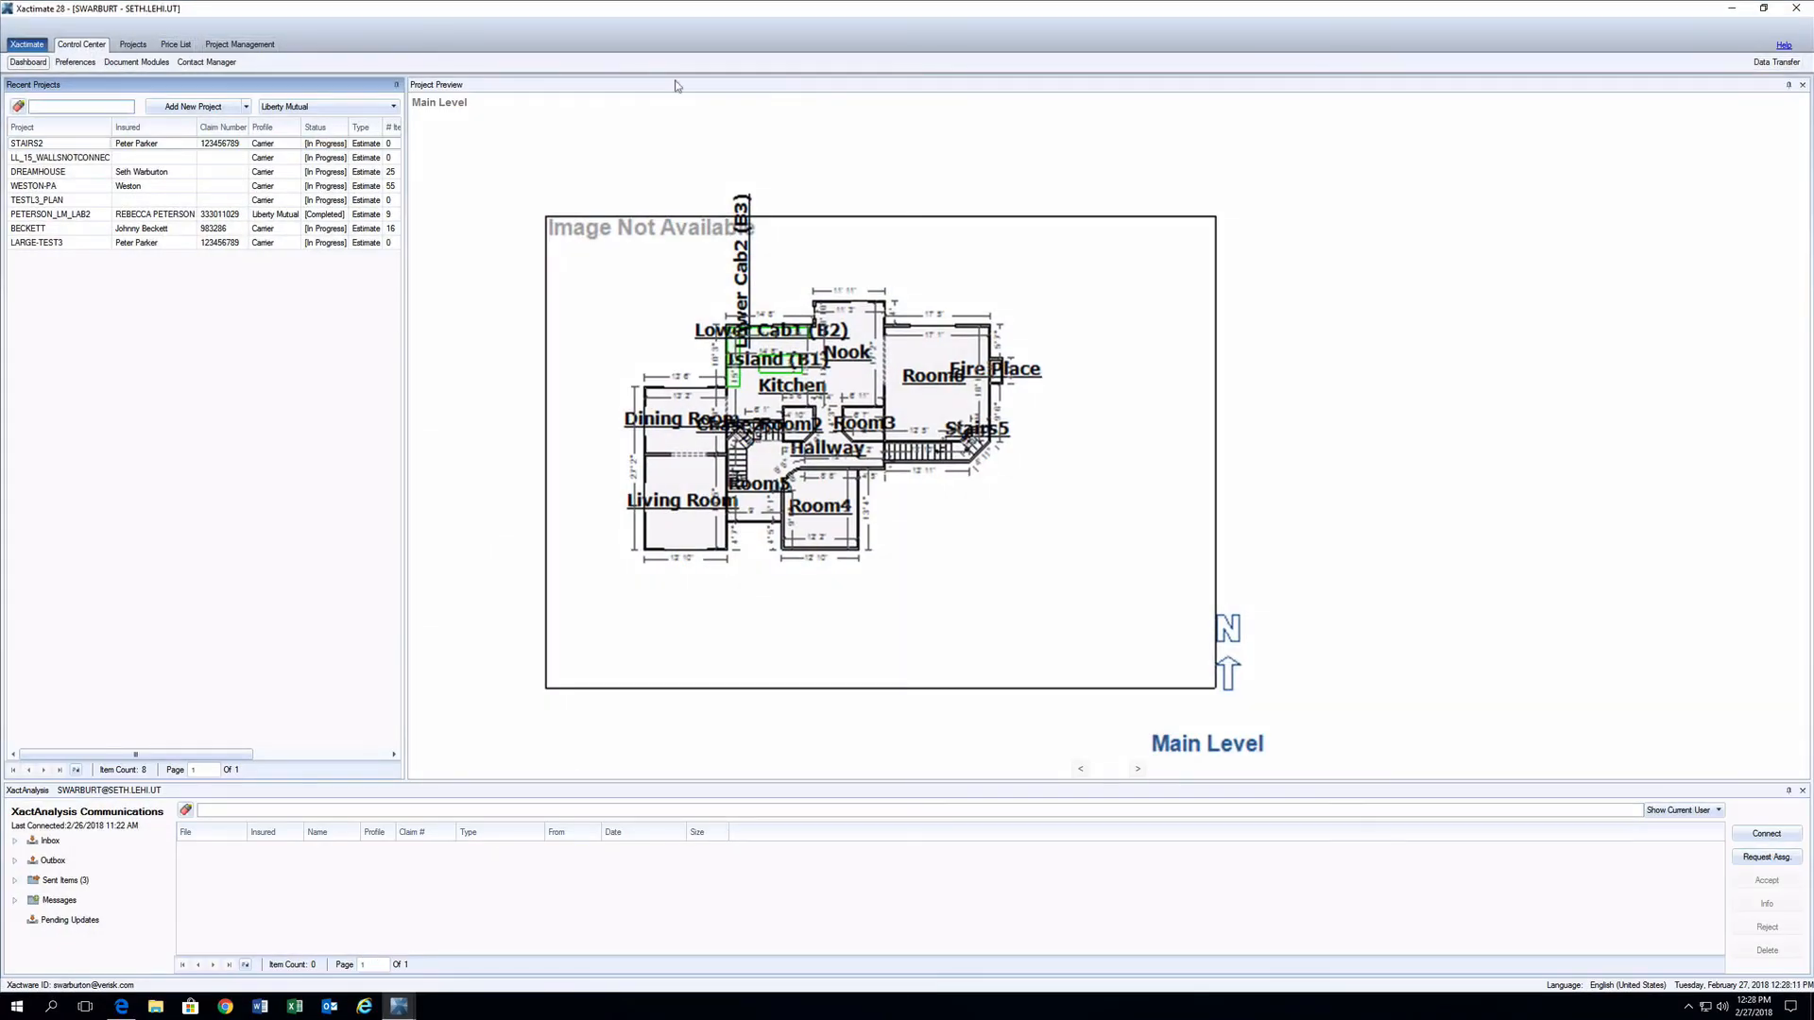
In Data Transfer, retrieve from a folder with Desktop as the source location
left_click(1769, 62)
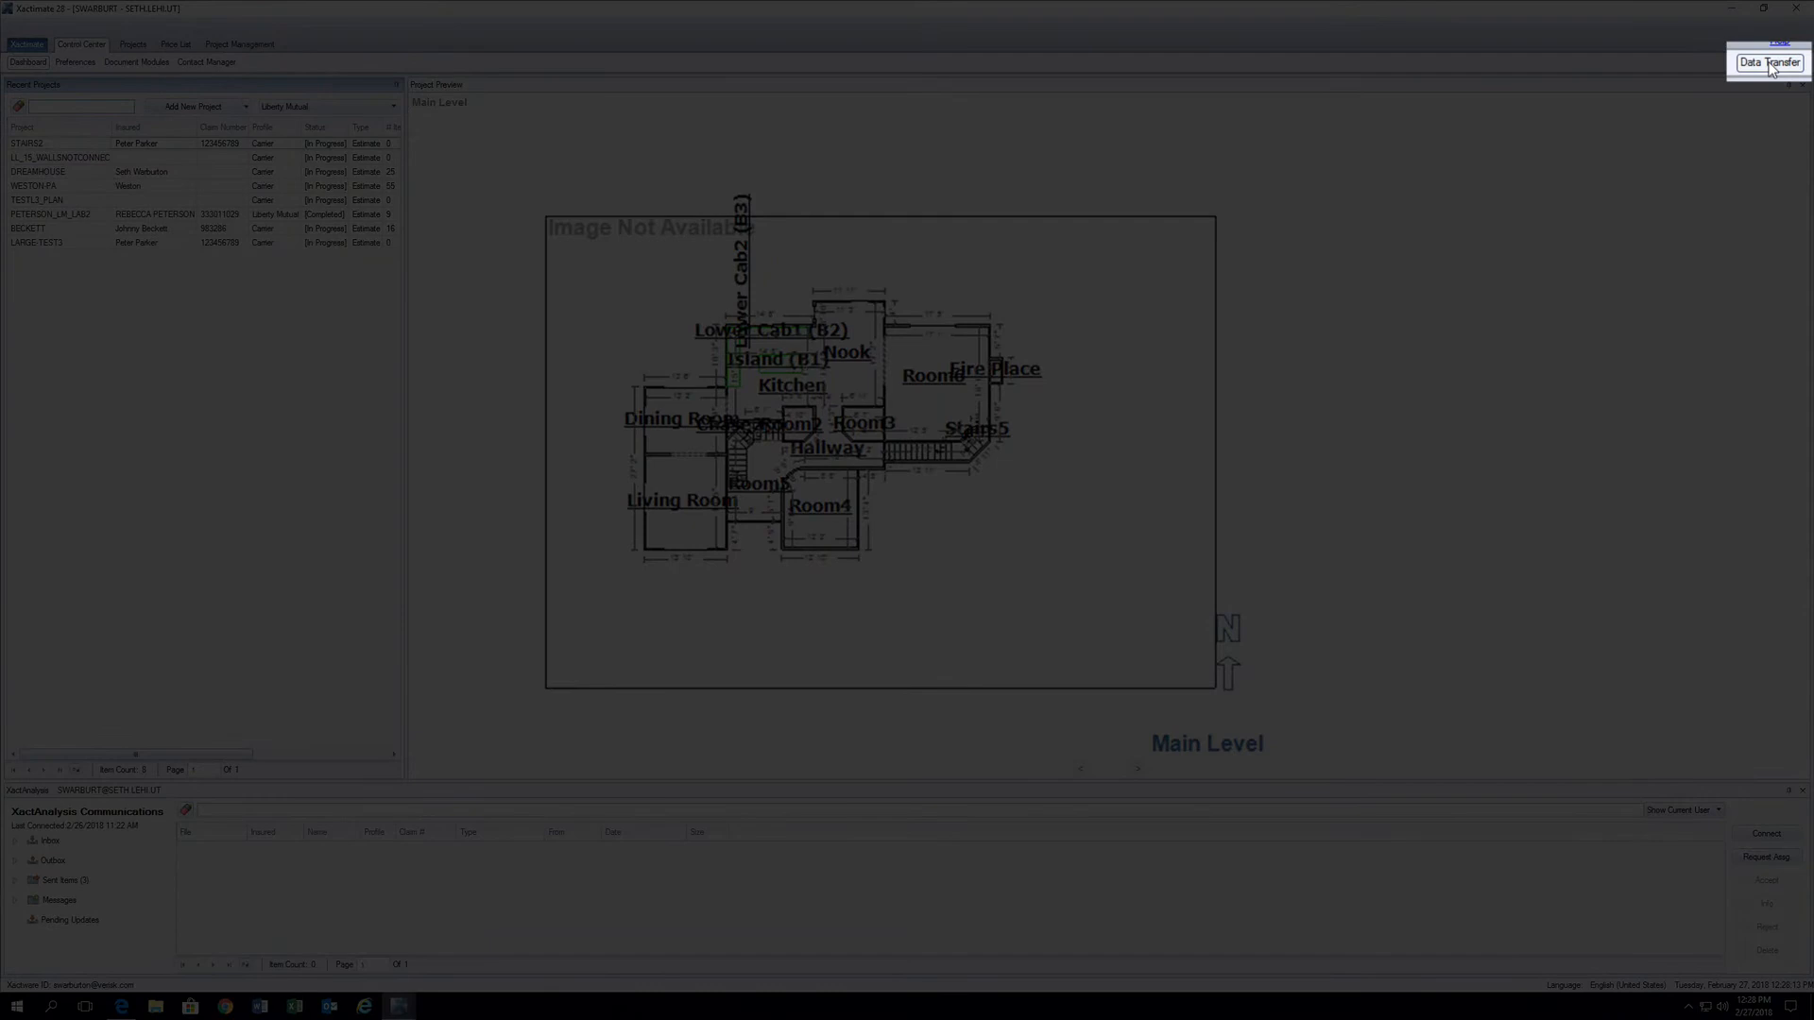
left_click(1773, 62)
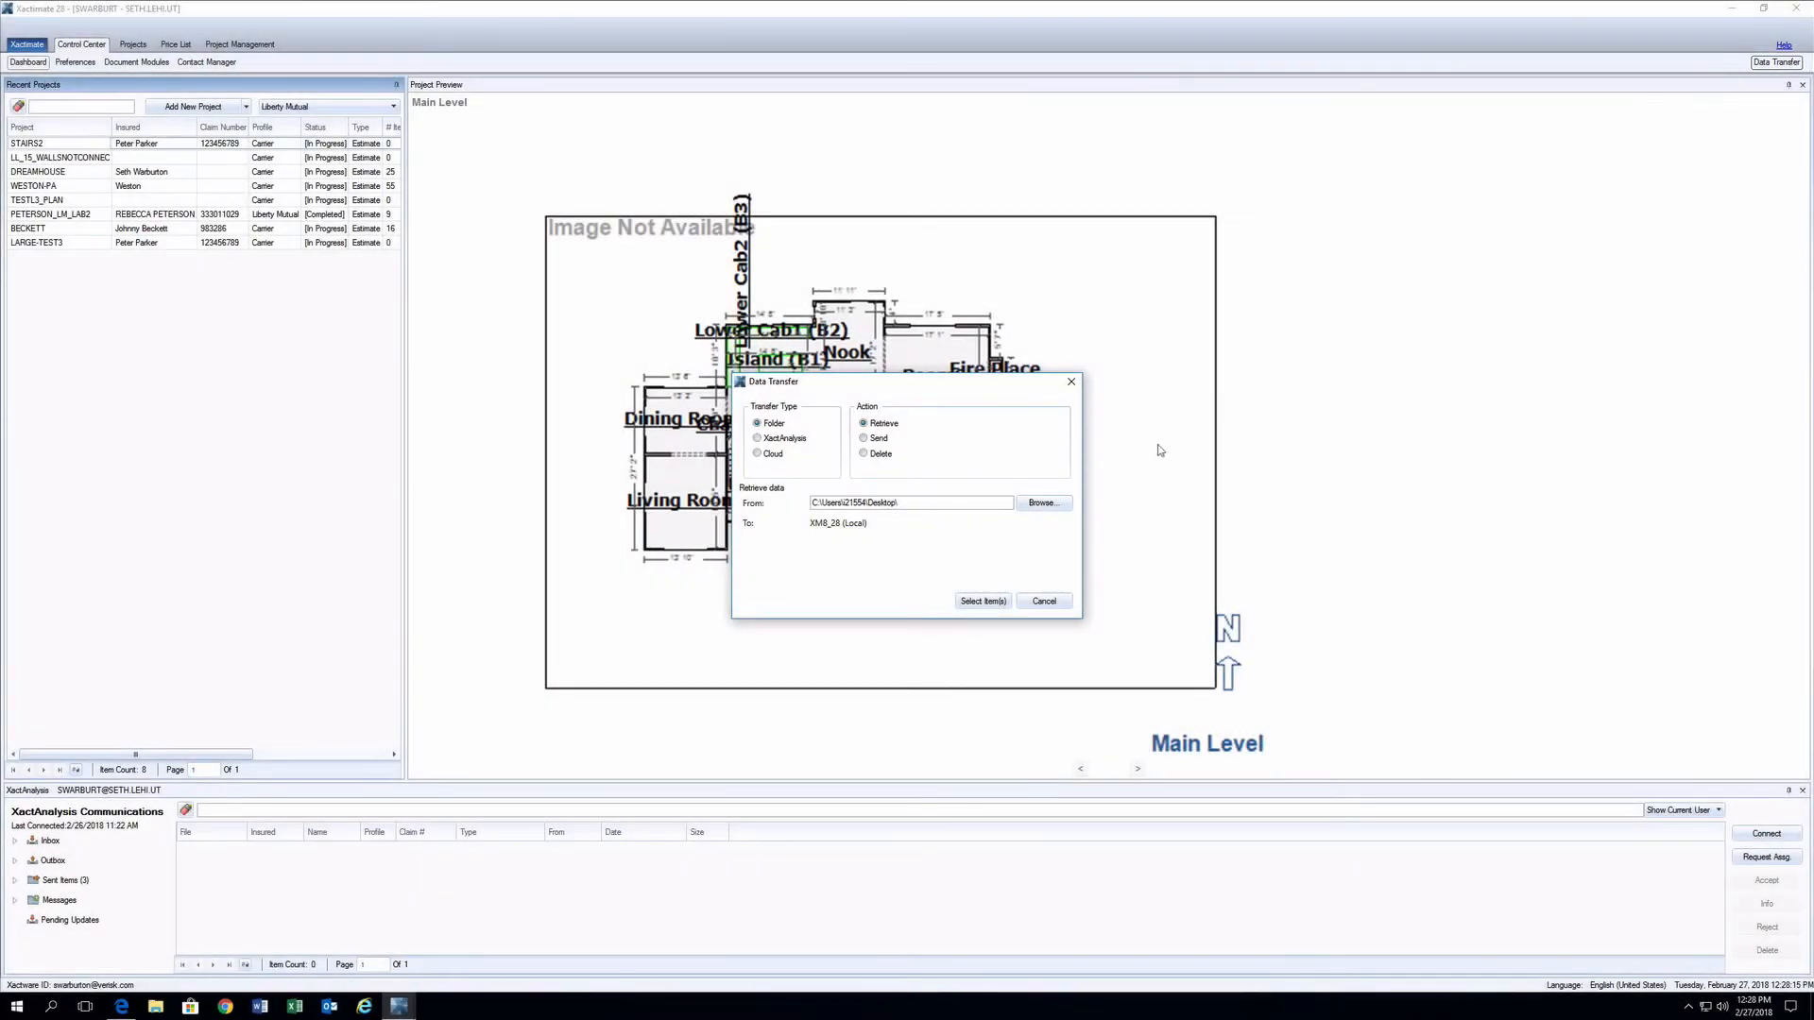
left_click(1043, 502)
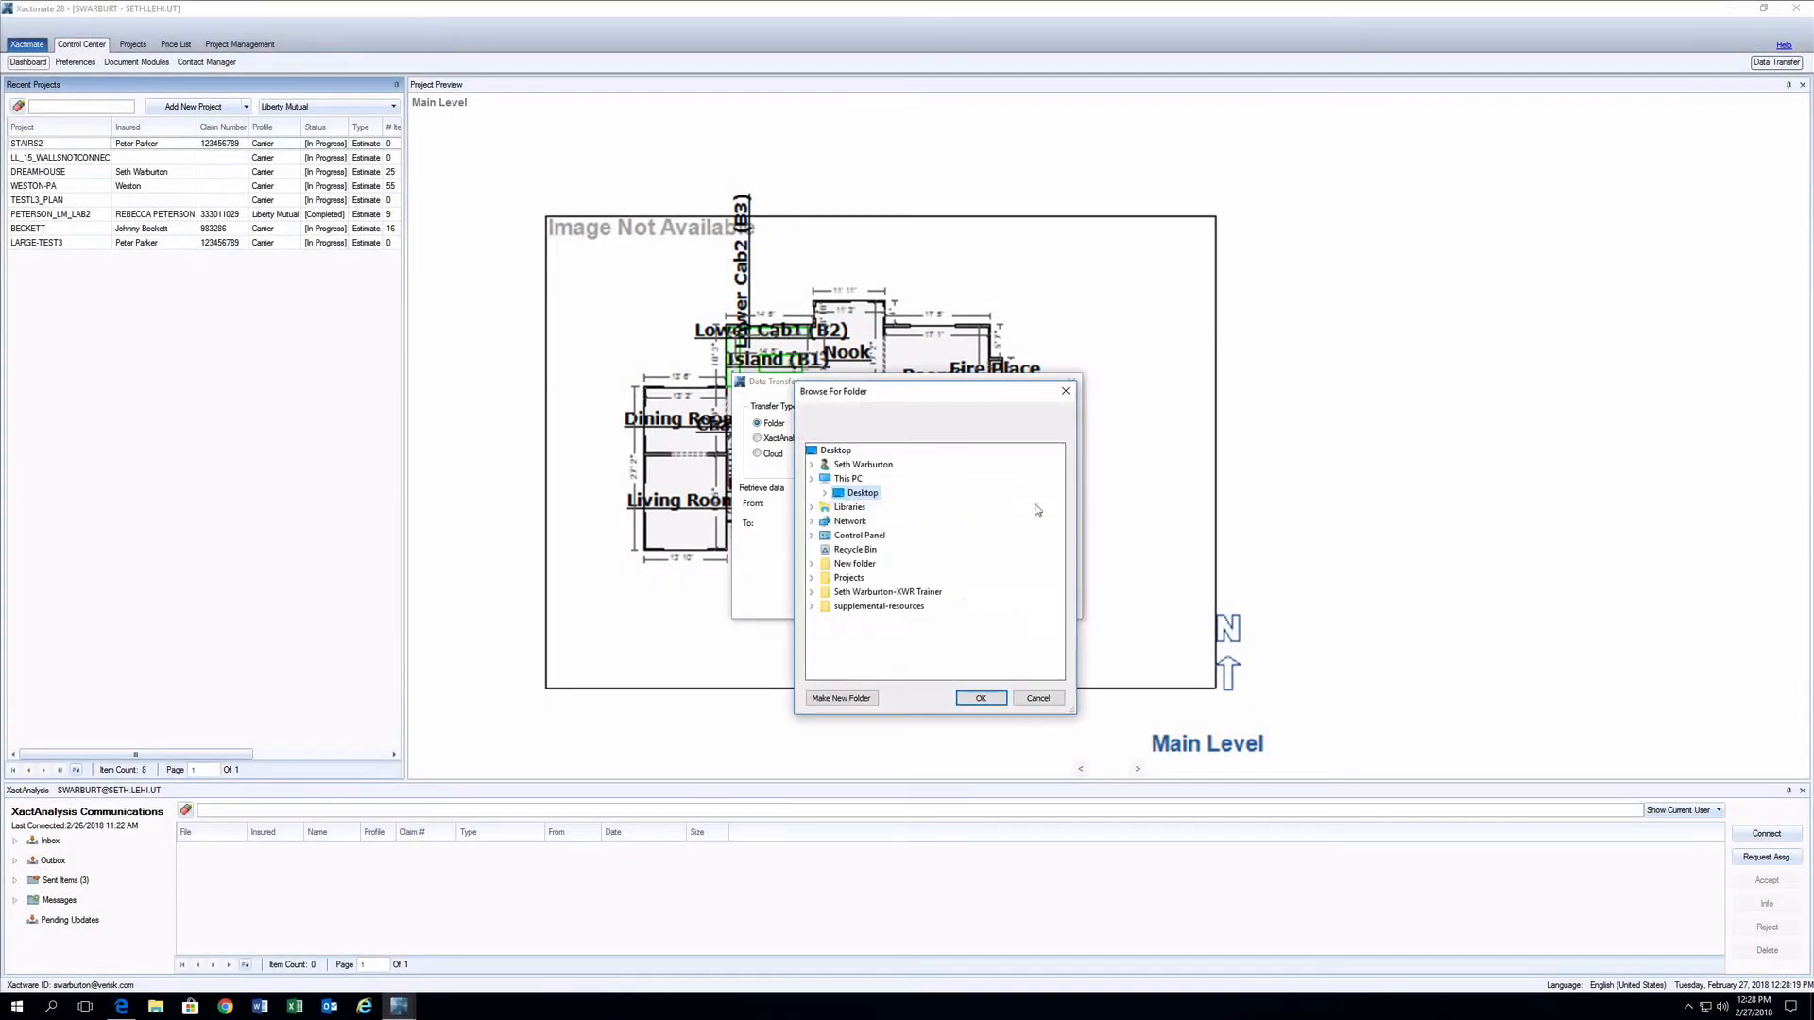
left_click(812, 492)
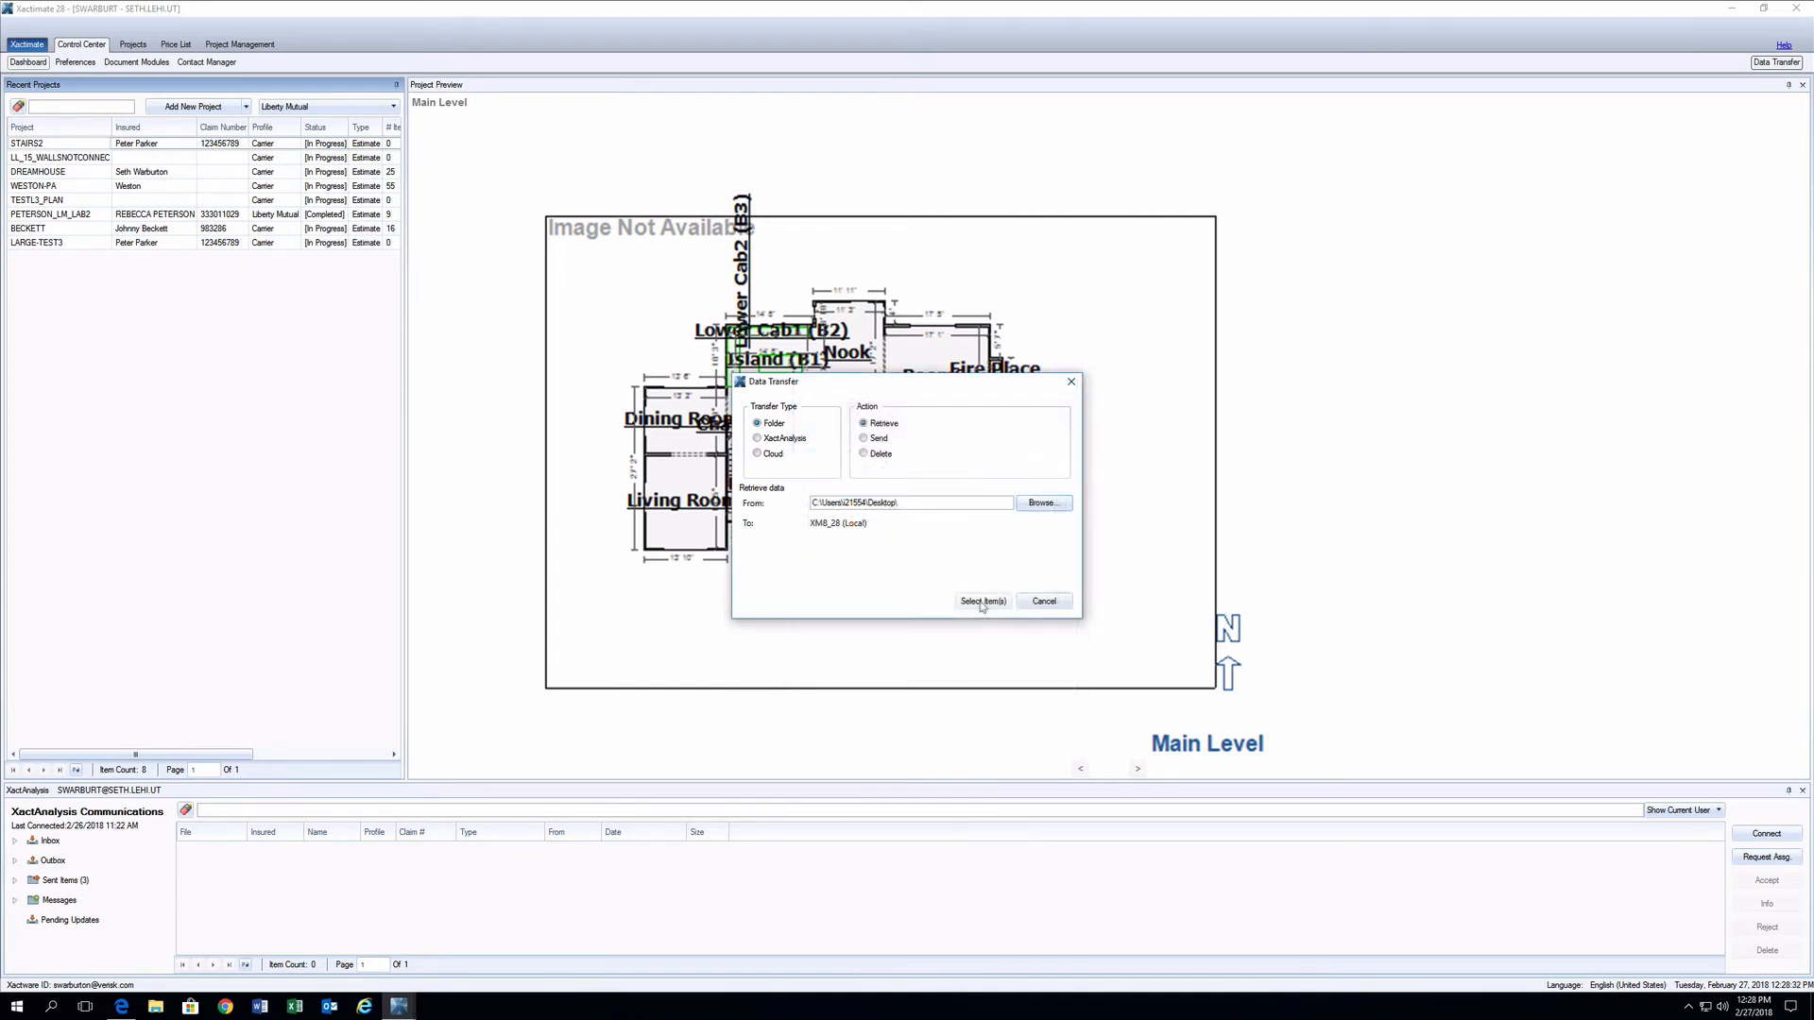
Retrieve the SPIRAL_STAIR sketch template from Desktop and dismiss the transfer results
left_click(982, 601)
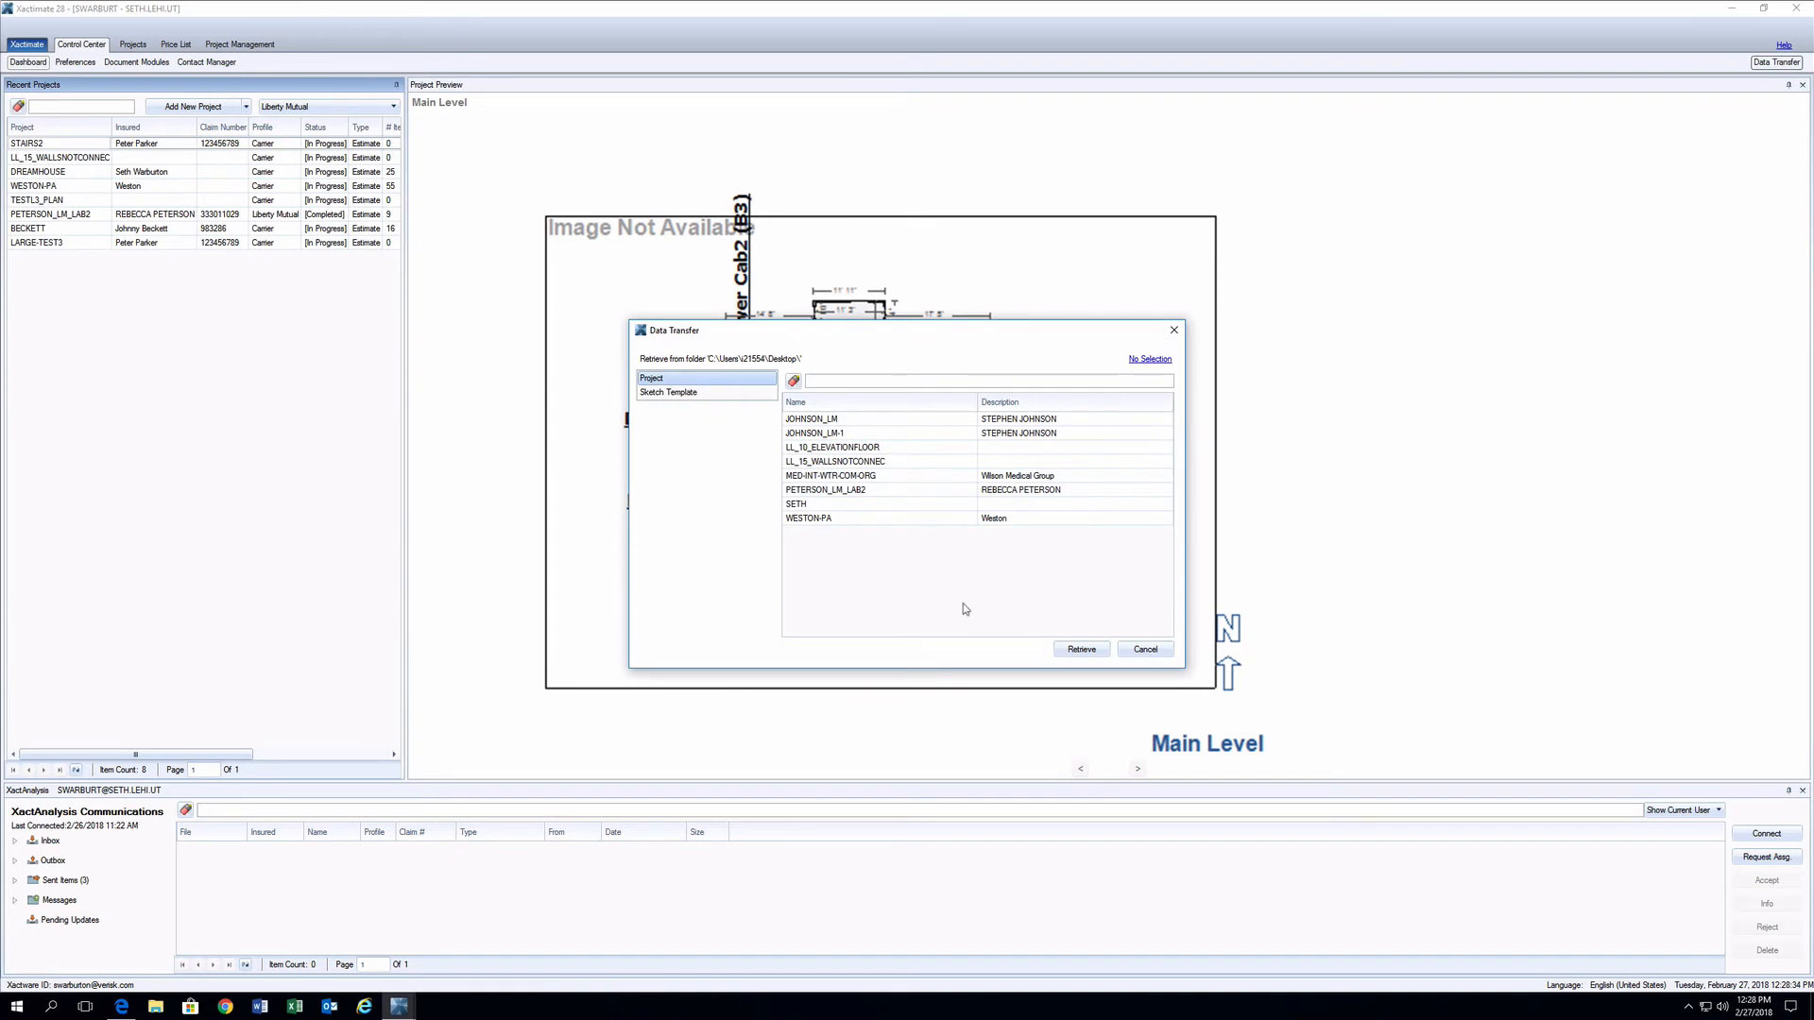
mouse_move(706, 398)
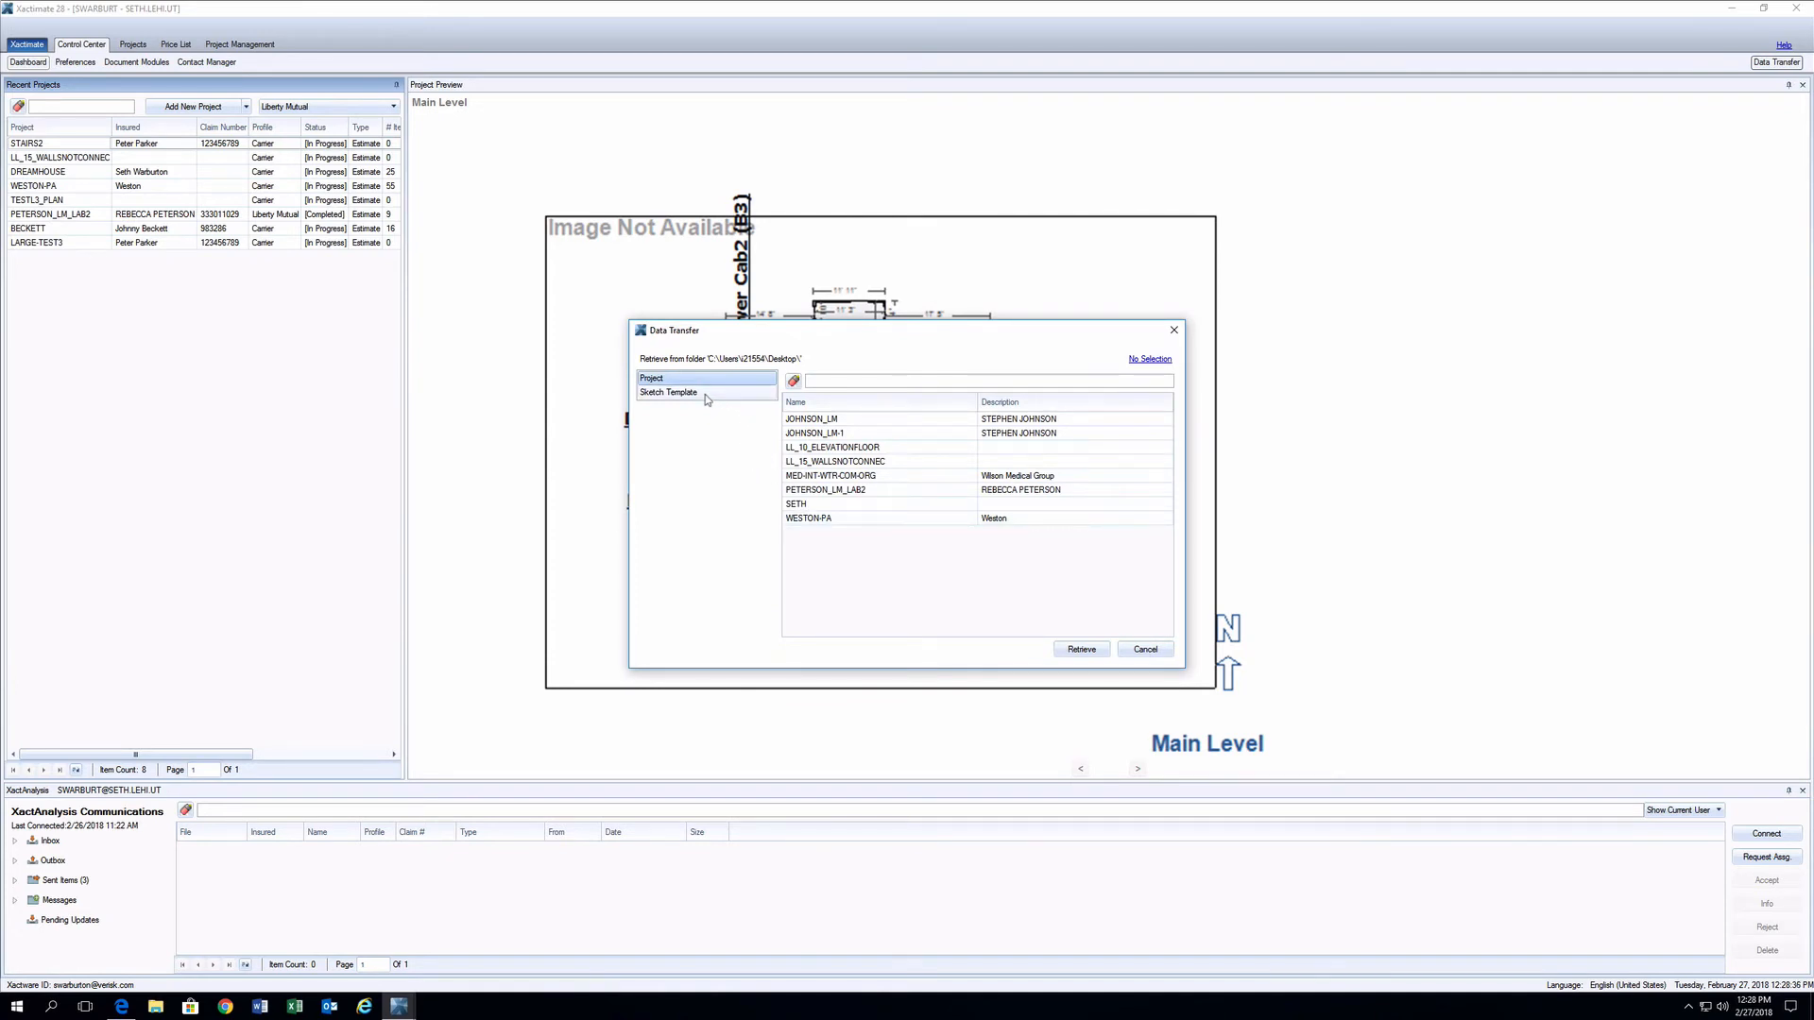
left_click(669, 392)
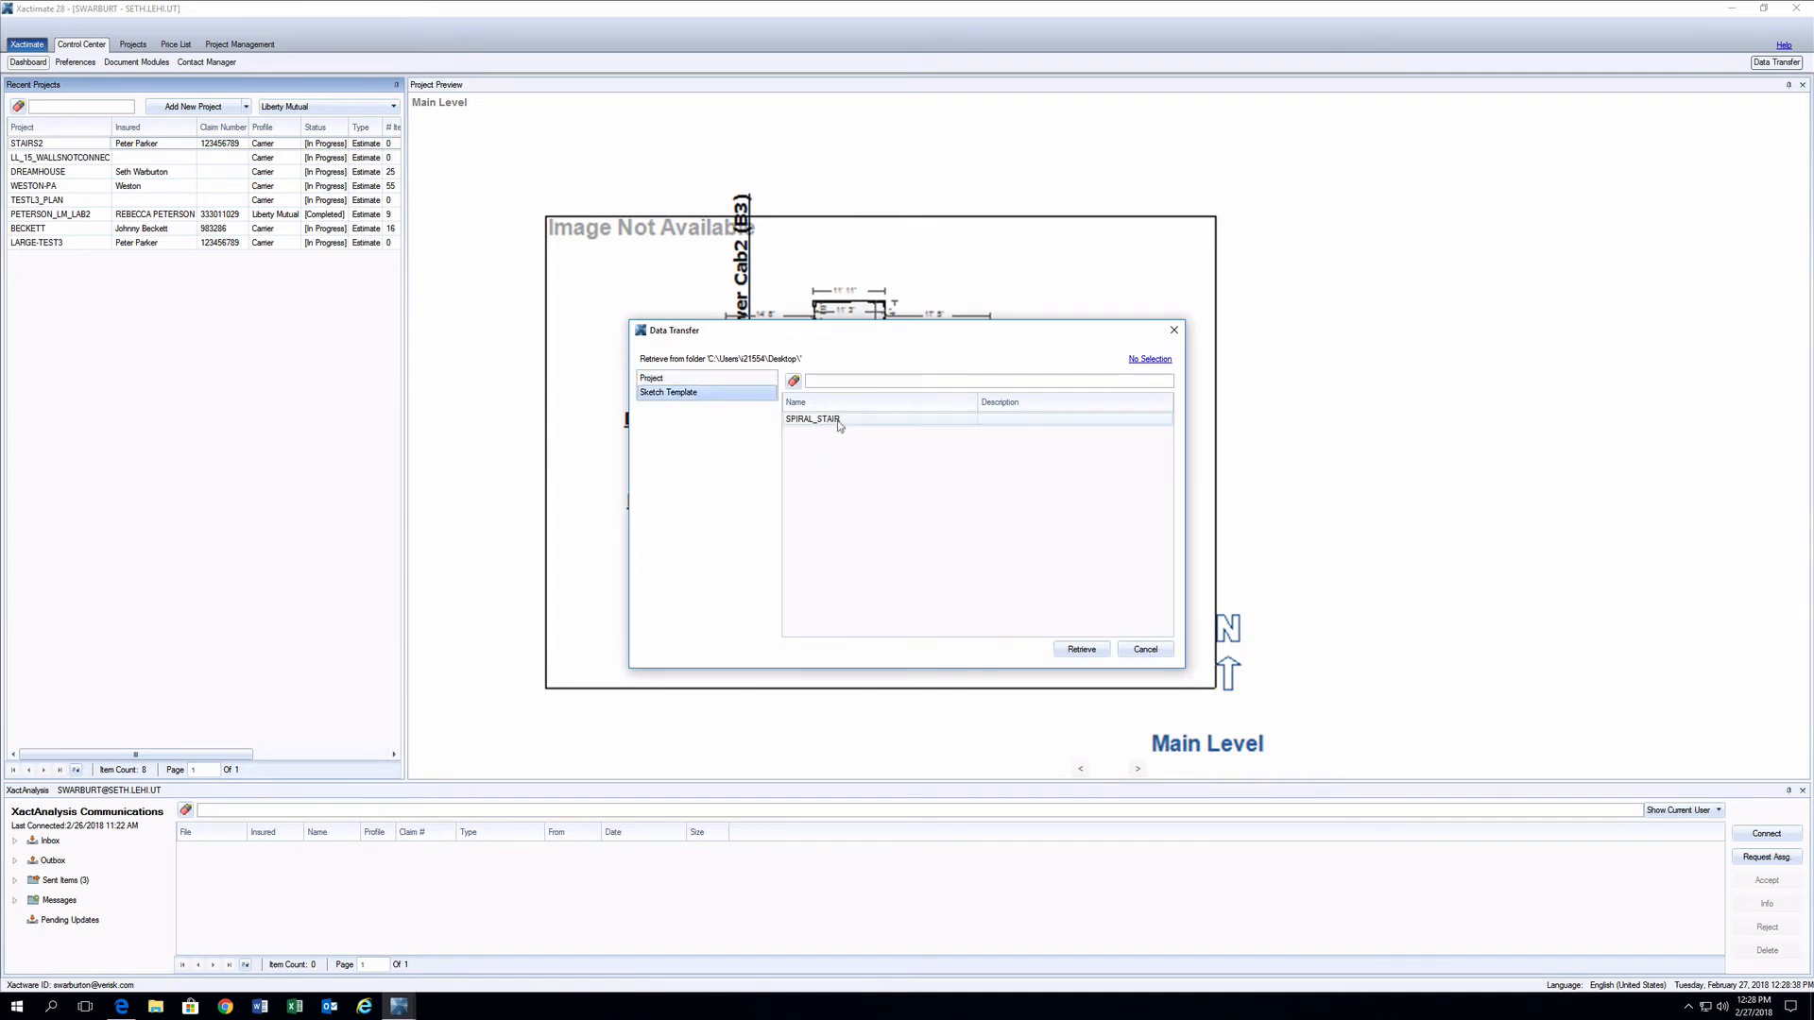
left_click(813, 419)
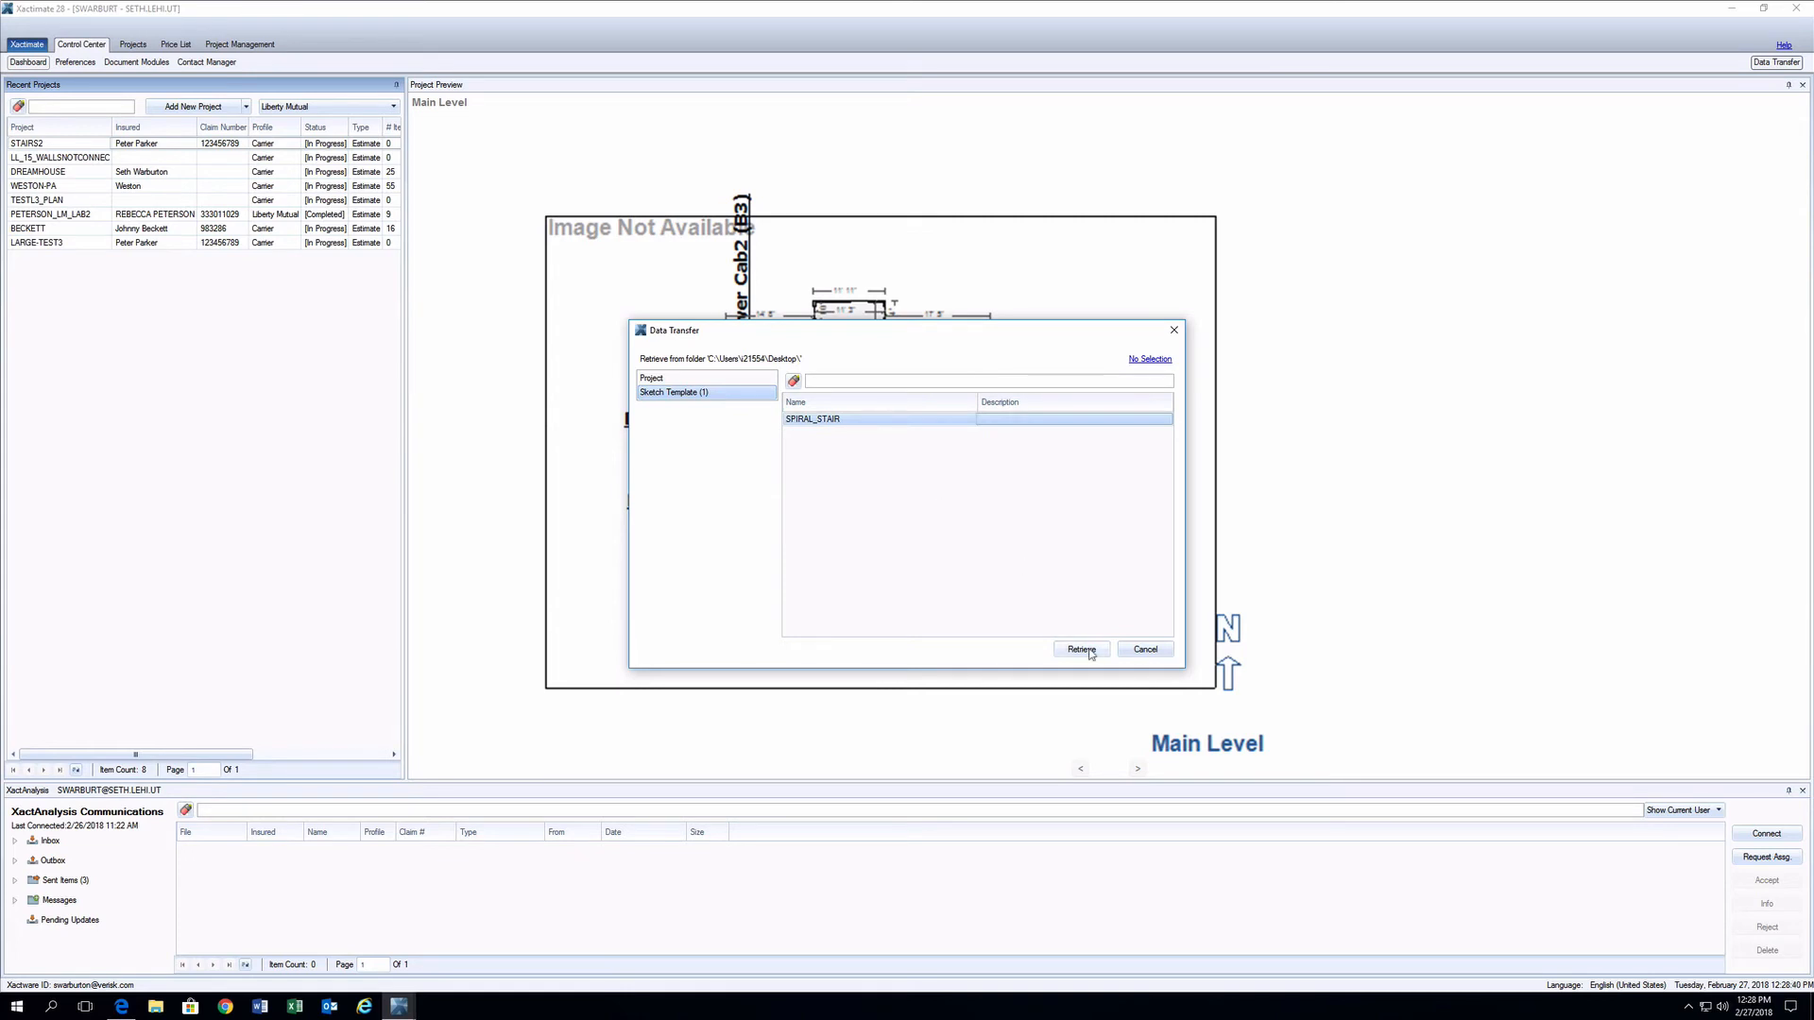
left_click(1082, 649)
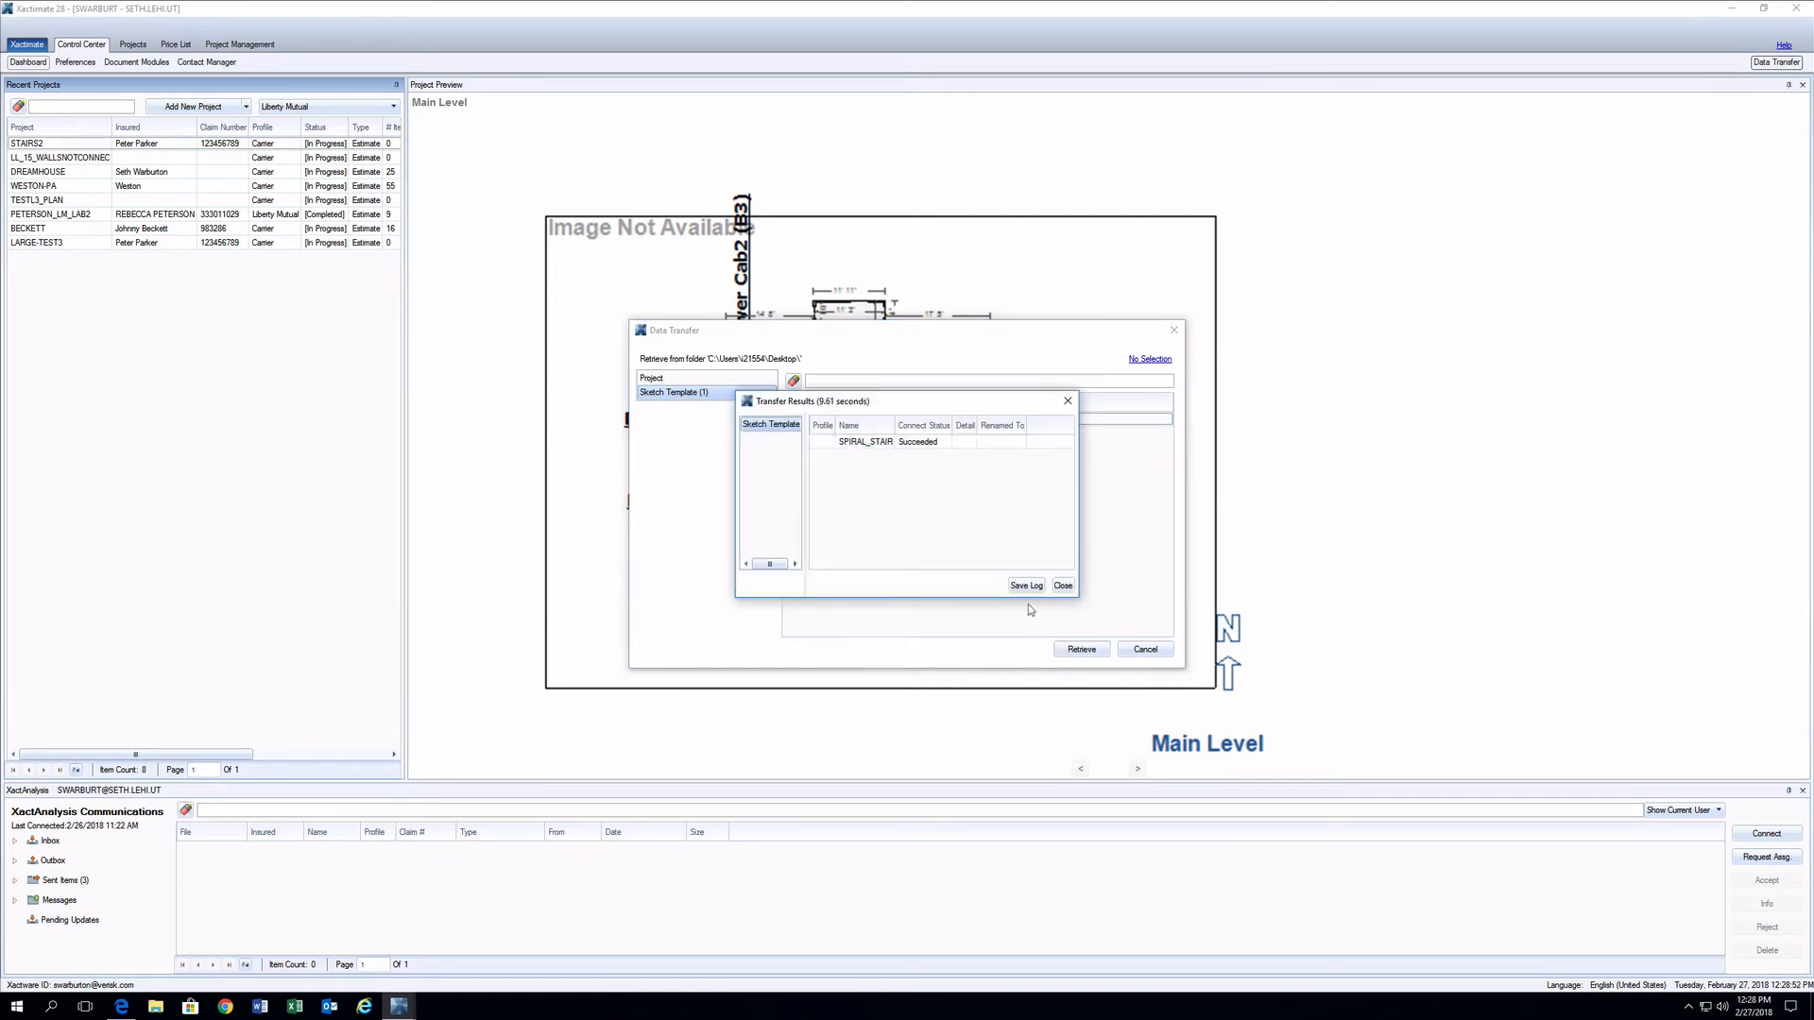
left_click(1063, 586)
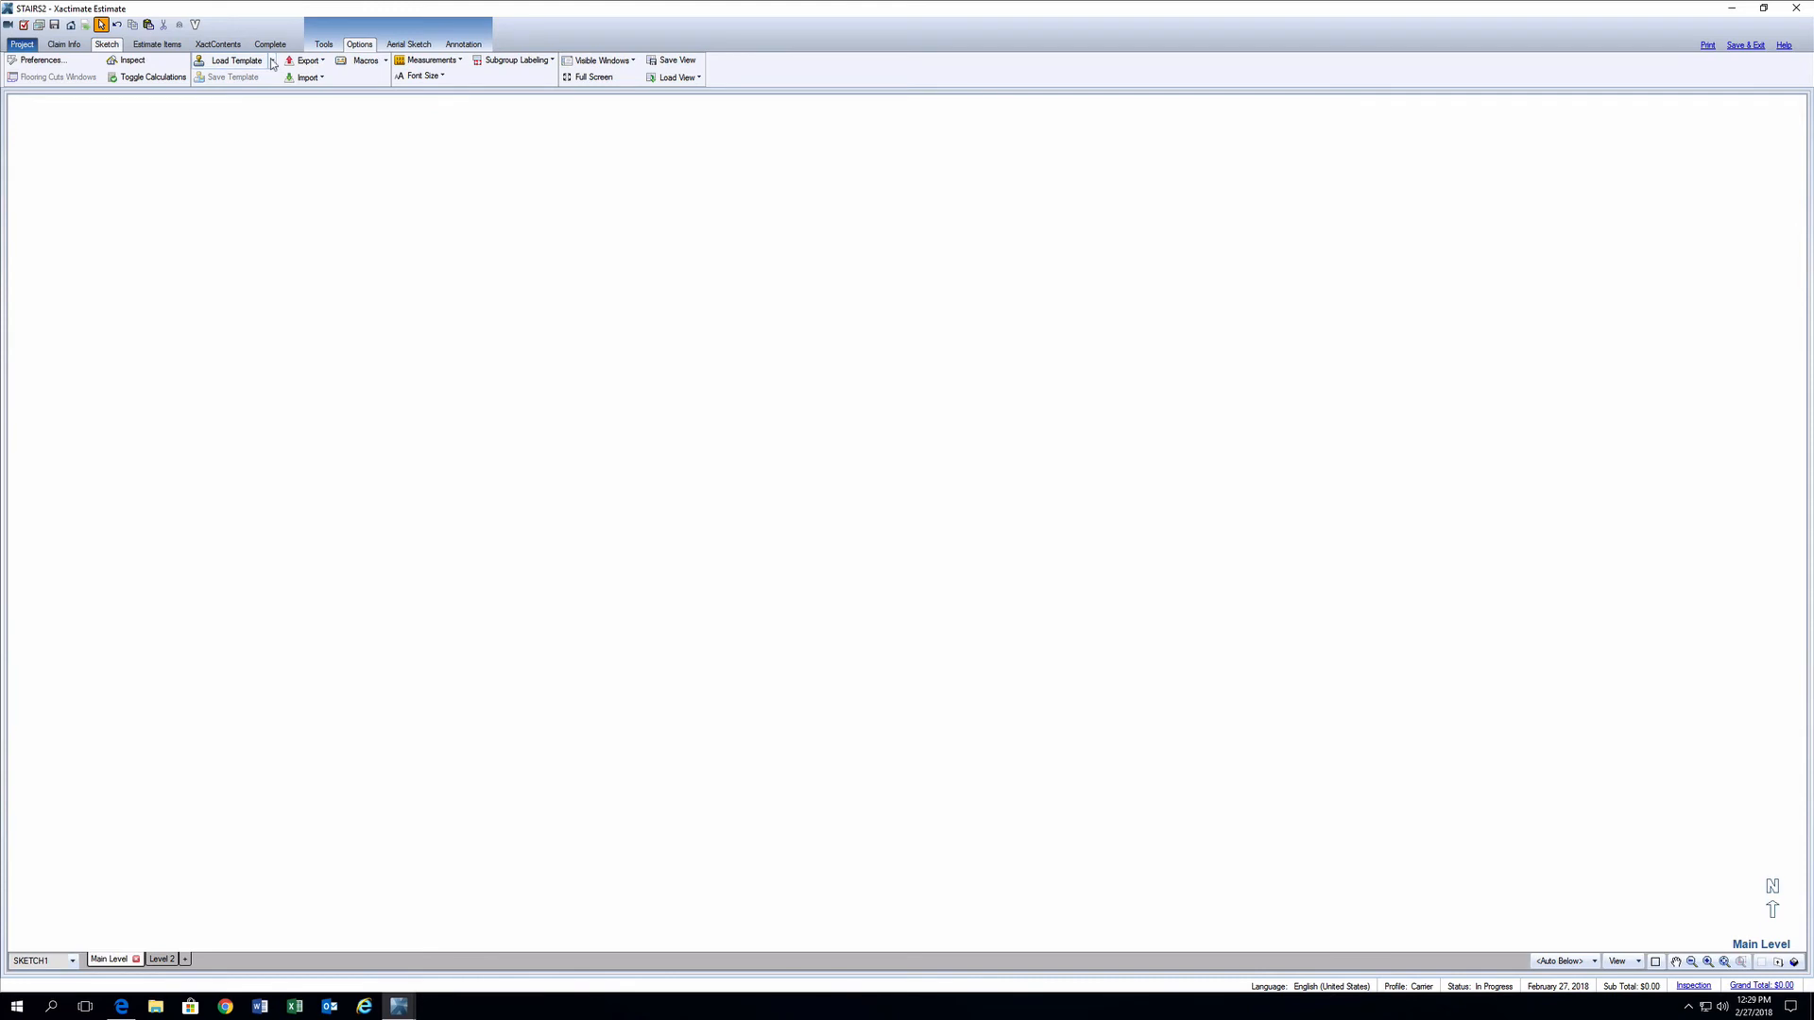
Load the SPIRALSTAIR template, inserting the spiral staircase into the Main Level sketch
left_click(274, 59)
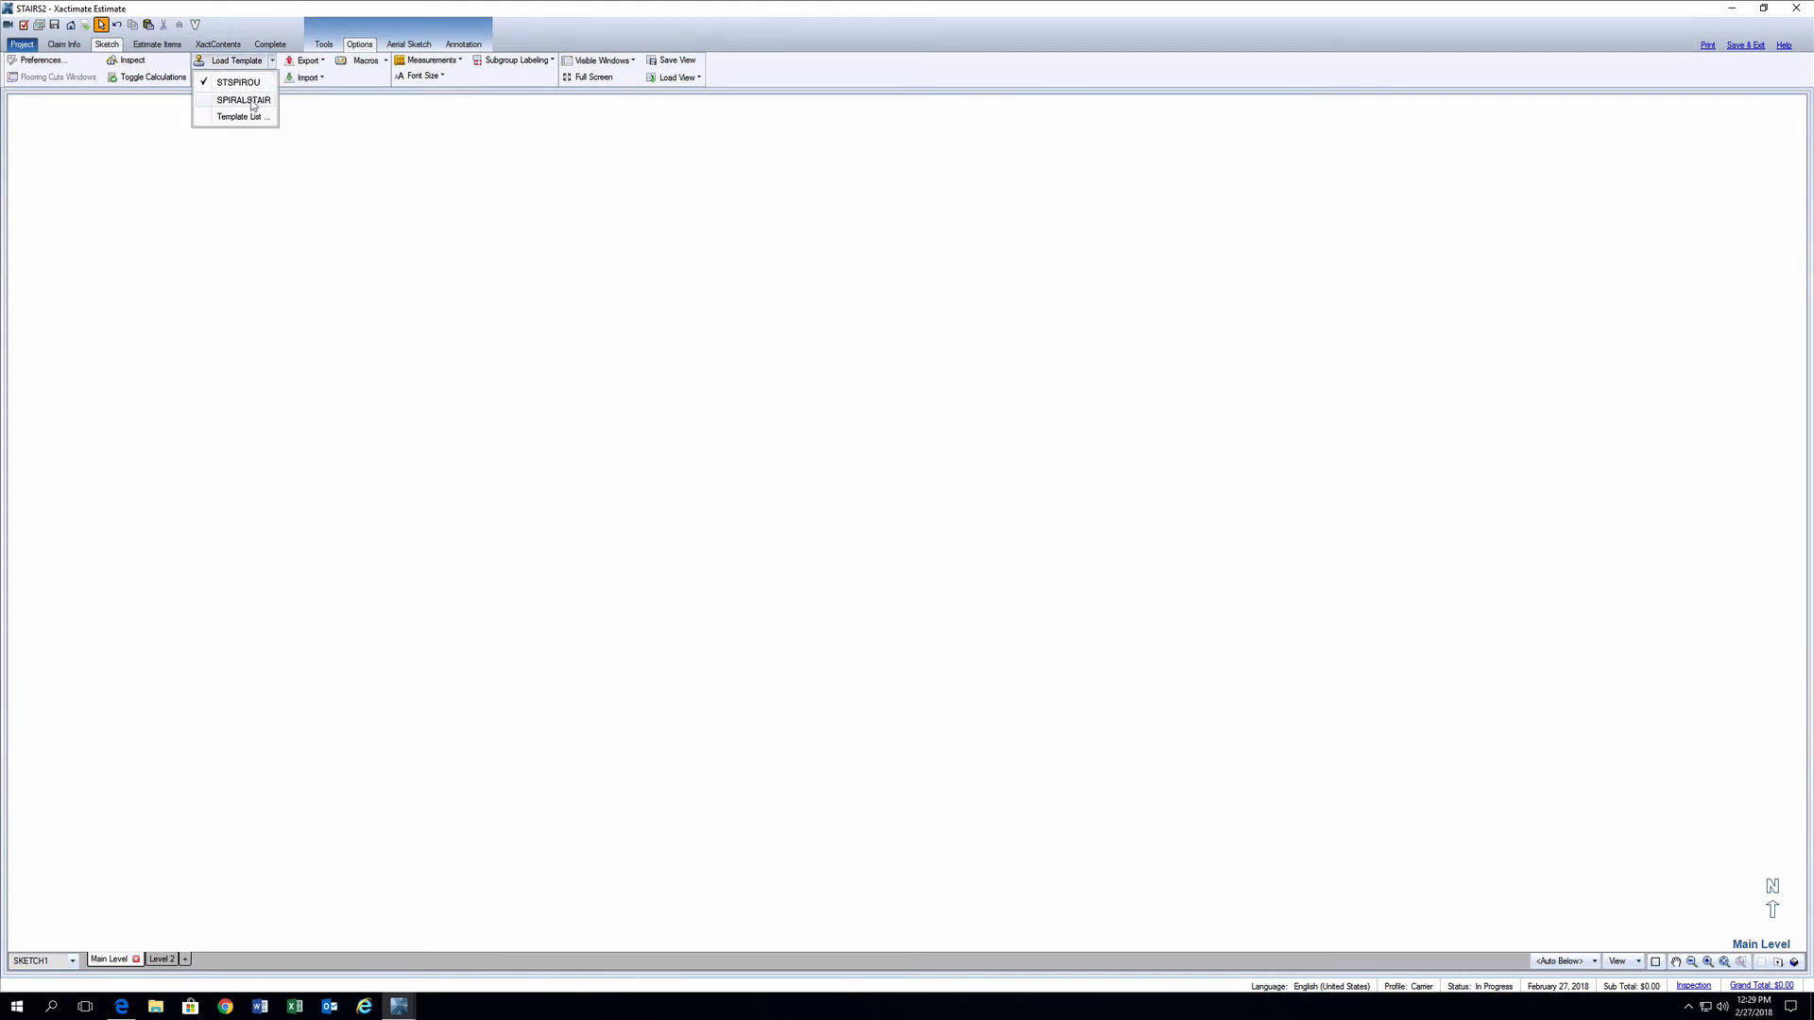
left_click(243, 100)
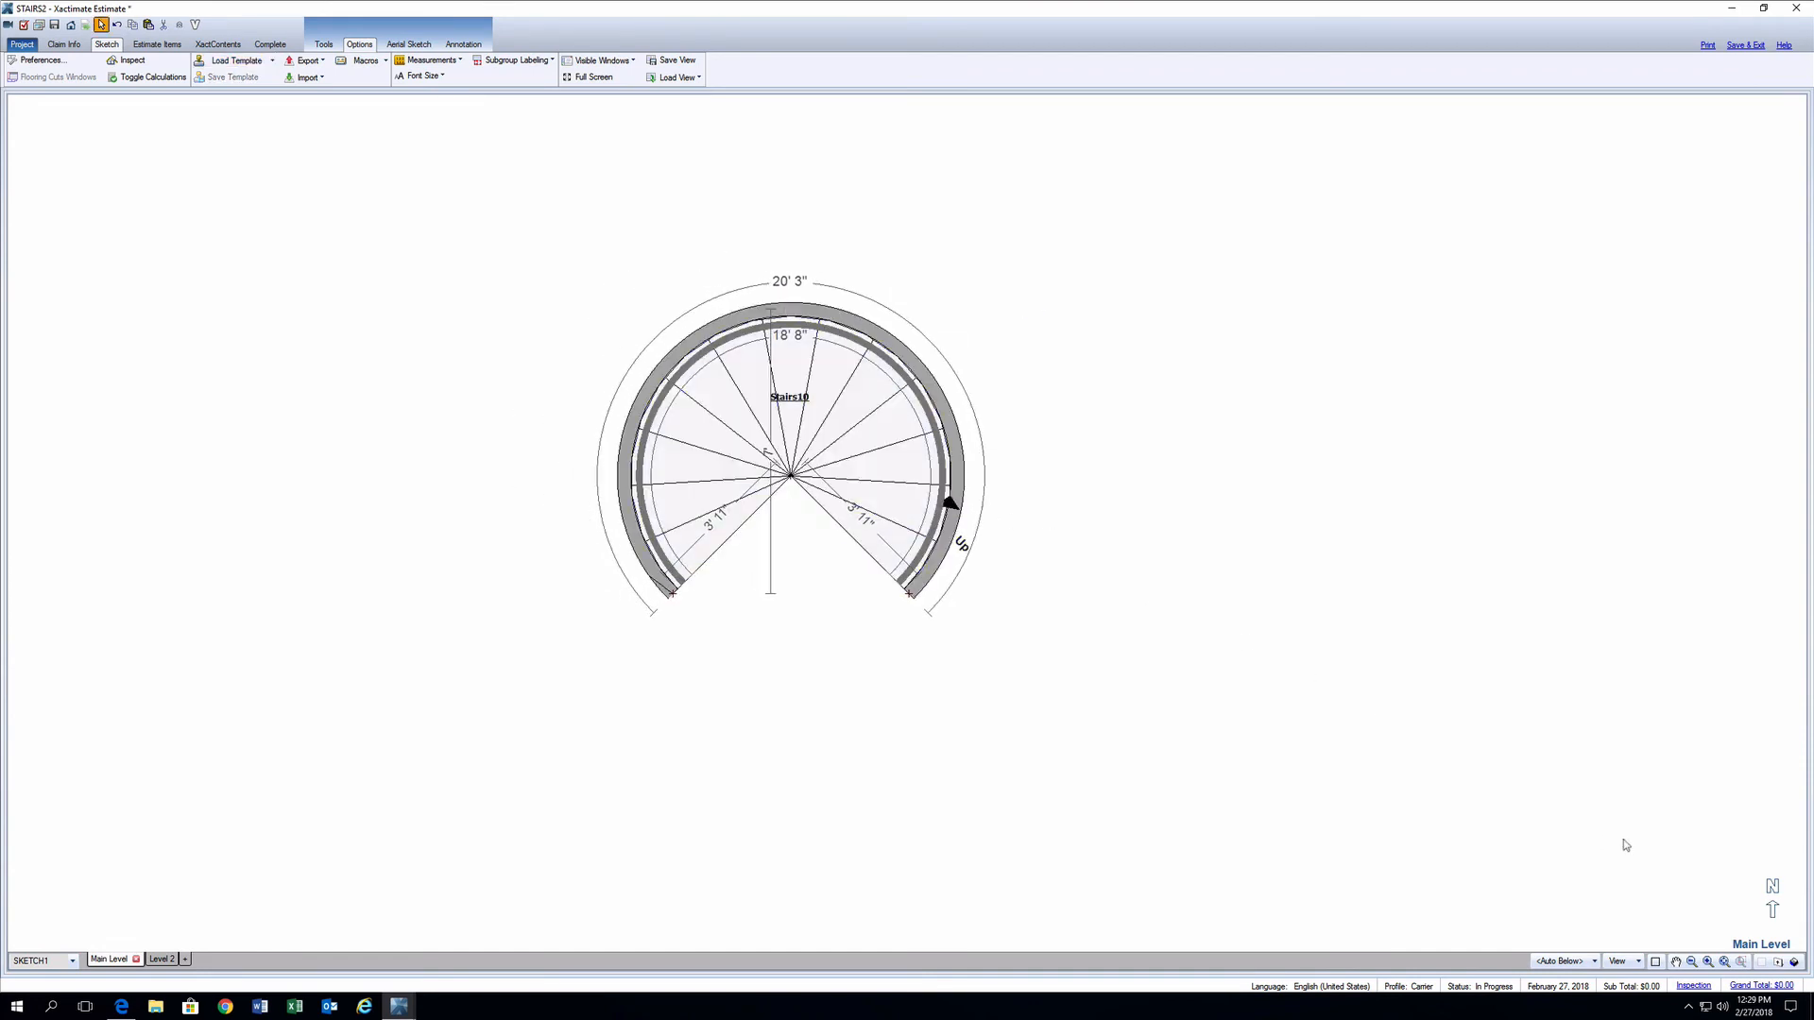
mouse_move(1356, 733)
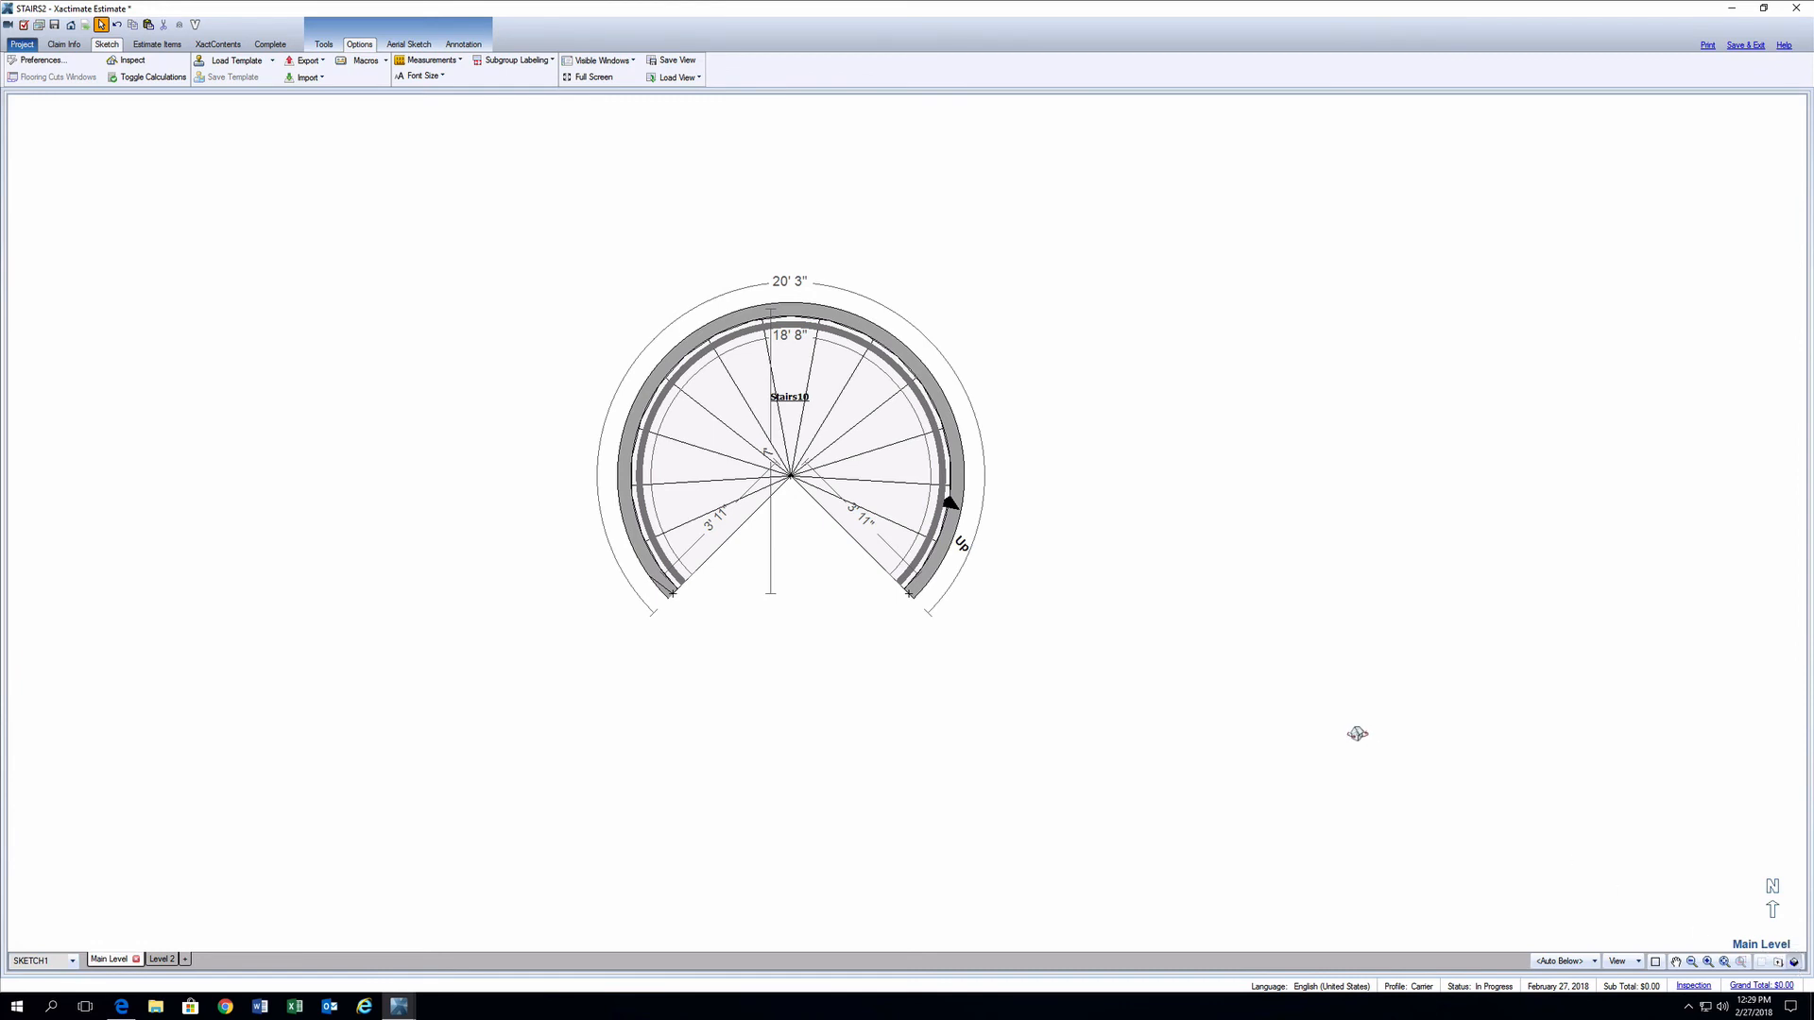